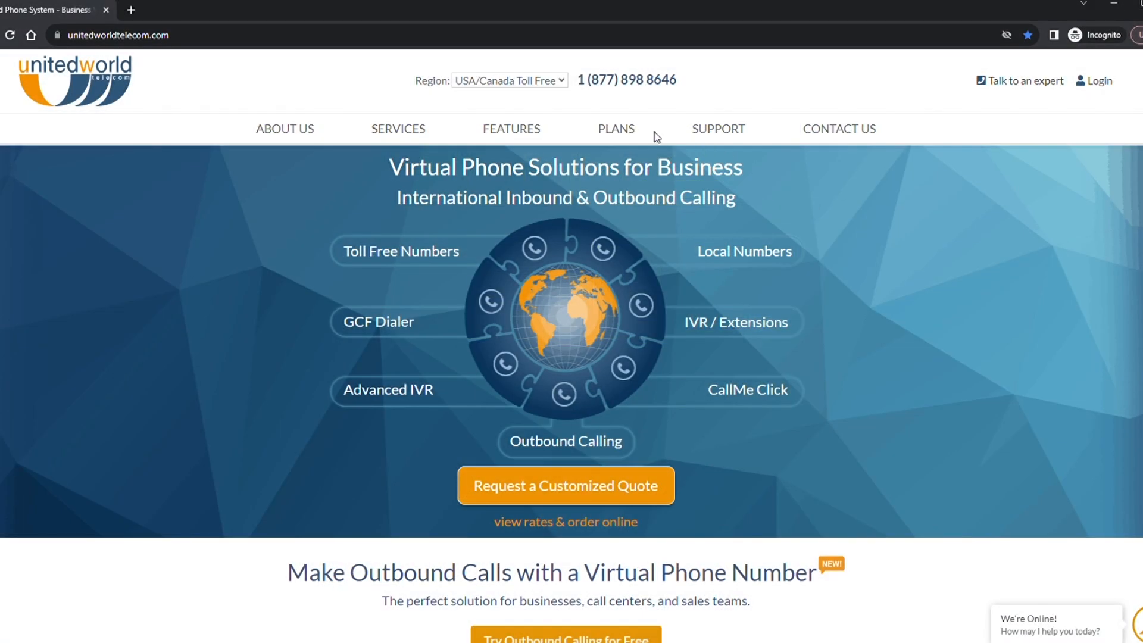
Step: Go from the homepage to the Pricing page via 'view rates & order online'
{"action": "left_click", "coordinate": [615, 130]}
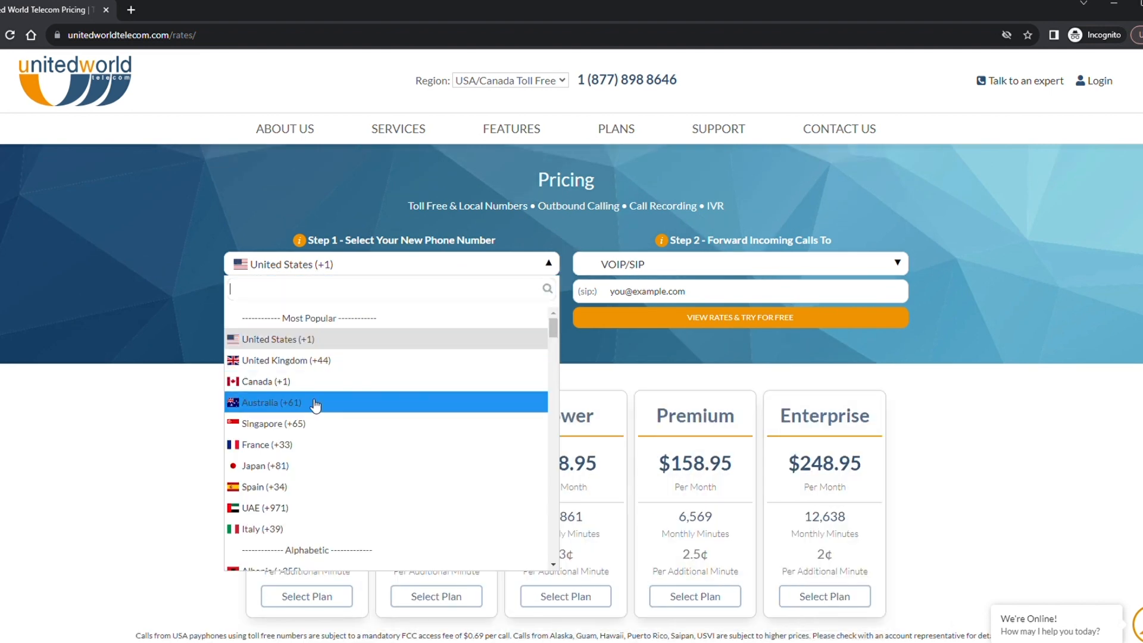
Step: Choose California (SMS Optional) and Bakersfield (661) to list available local numbers
{"action": "scroll", "scroll_direction": "down", "scroll_amount": 3}
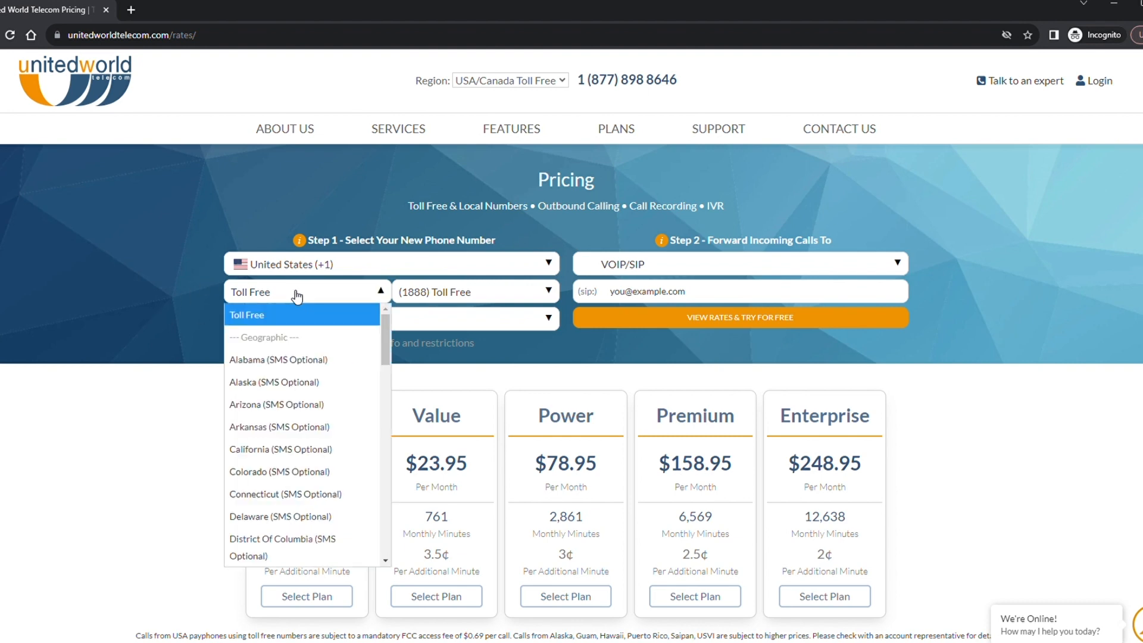
{"action": "mouse_move", "coordinate": [292, 449]}
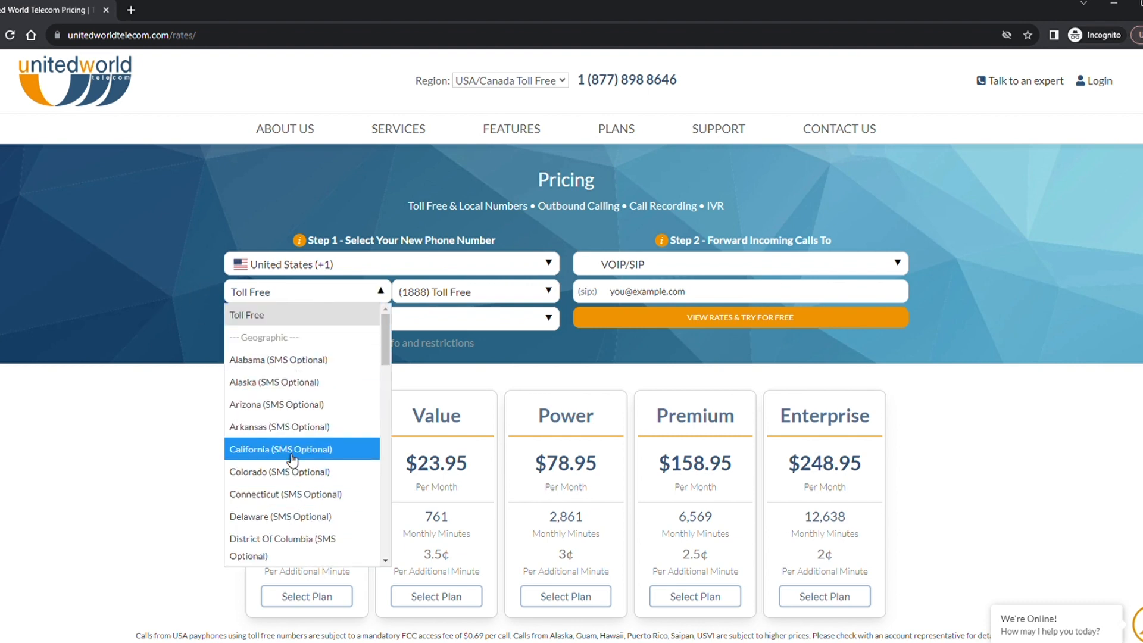
{"action": "left_click", "coordinate": [279, 449]}
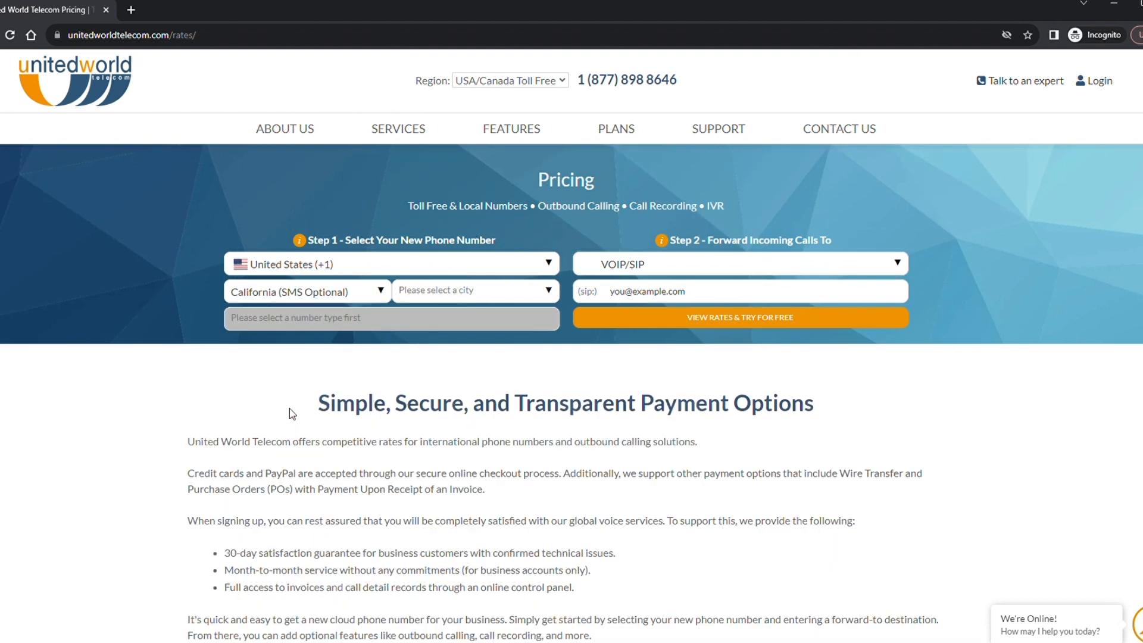
{"action": "left_click", "coordinate": [474, 290]}
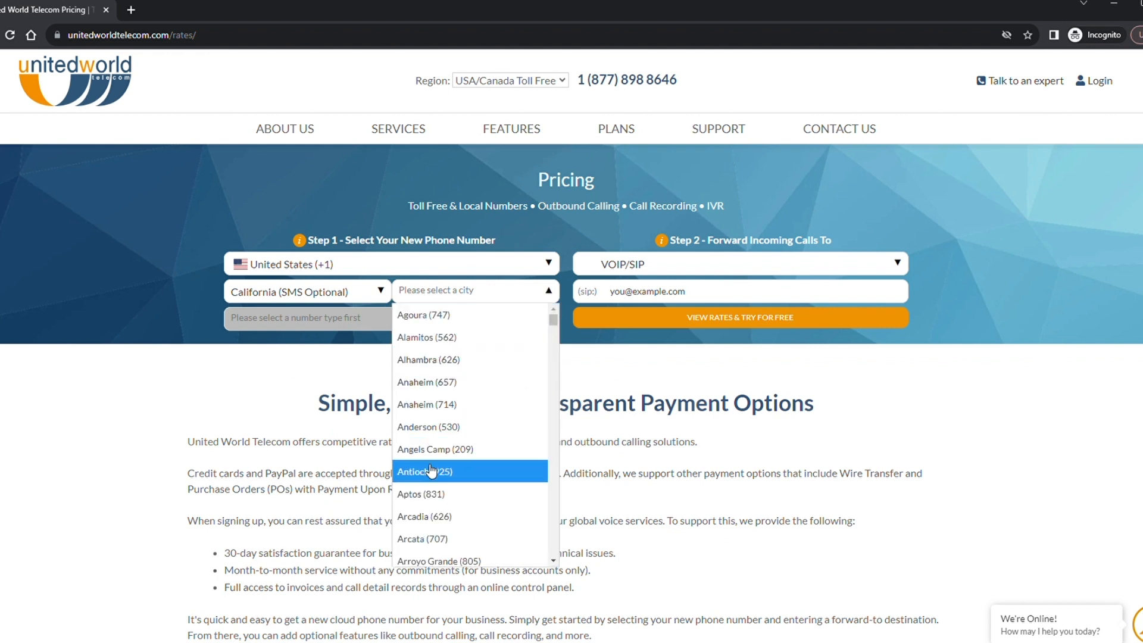
{"action": "scroll", "scroll_direction": "down", "scroll_amount": 3}
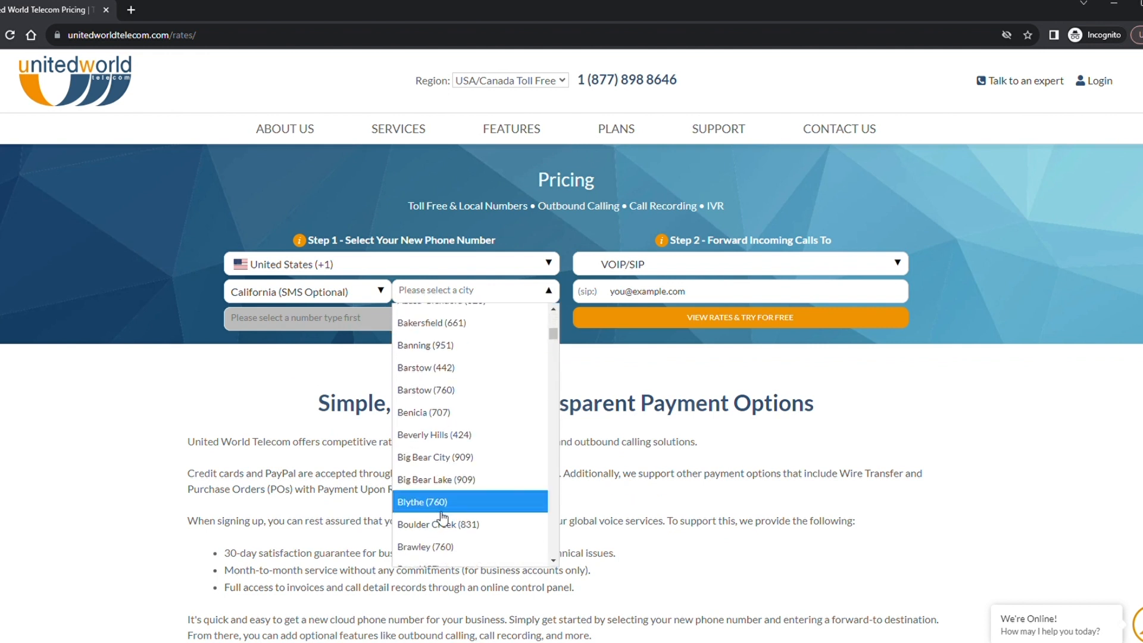
{"action": "mouse_move", "coordinate": [438, 456]}
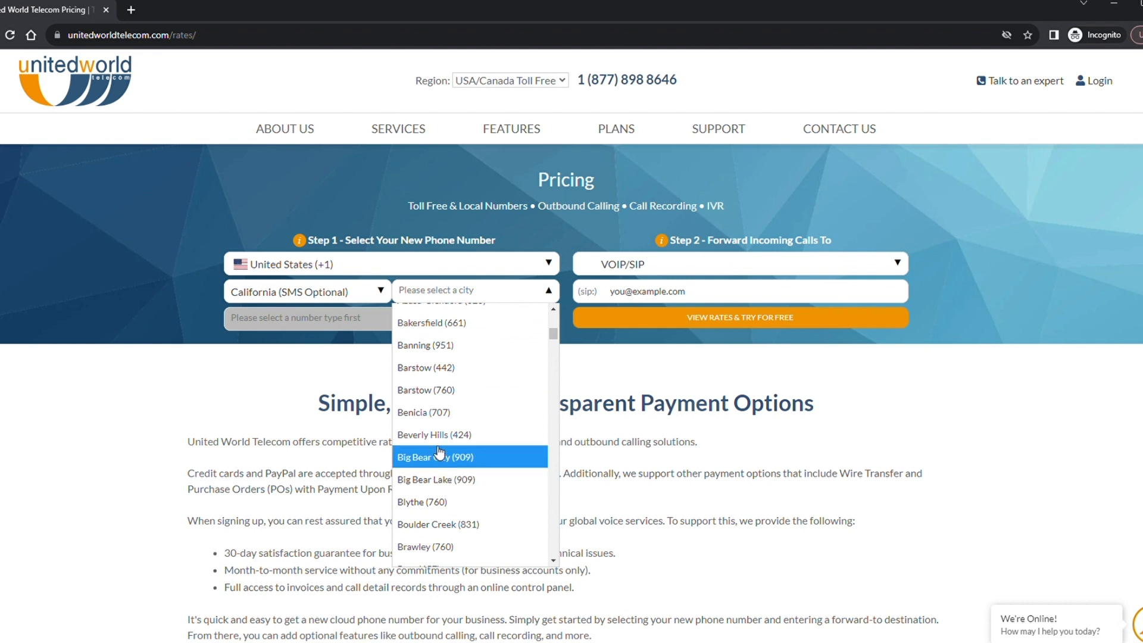
{"action": "left_click", "coordinate": [431, 322]}
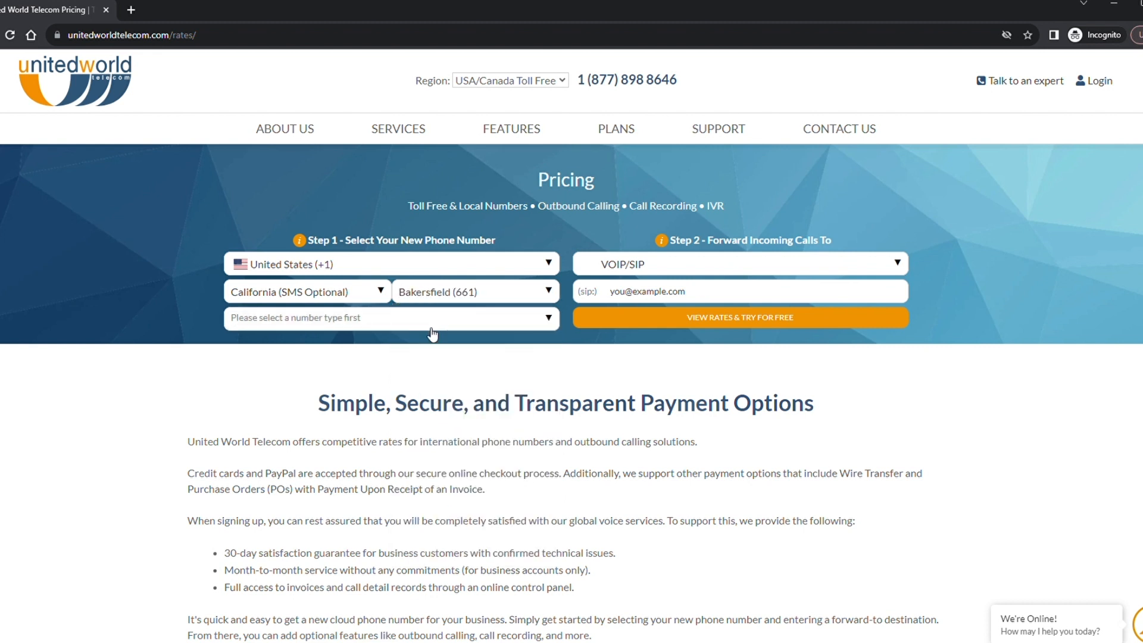
{"action": "left_click", "coordinate": [392, 317]}
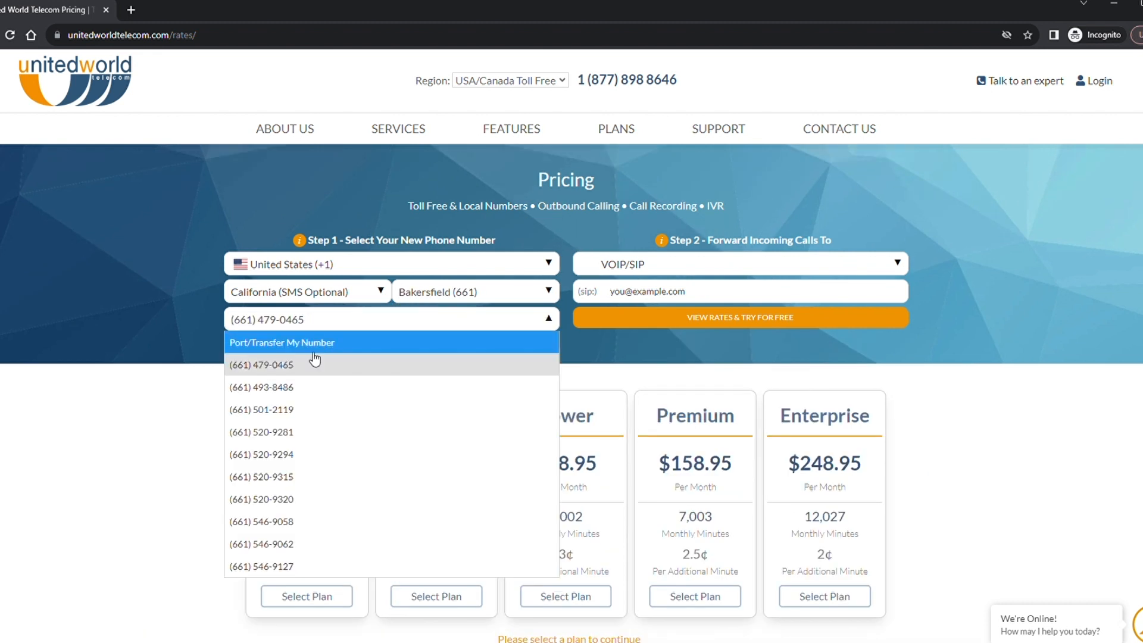
{"action": "mouse_move", "coordinate": [343, 445]}
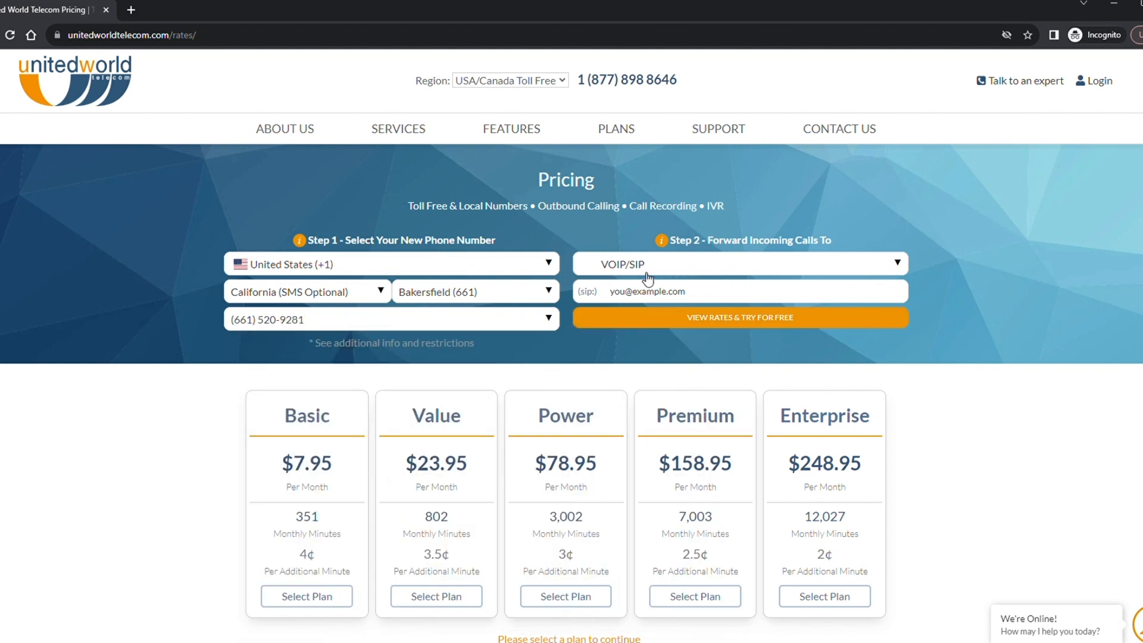
{"action": "left_click", "coordinate": [738, 264]}
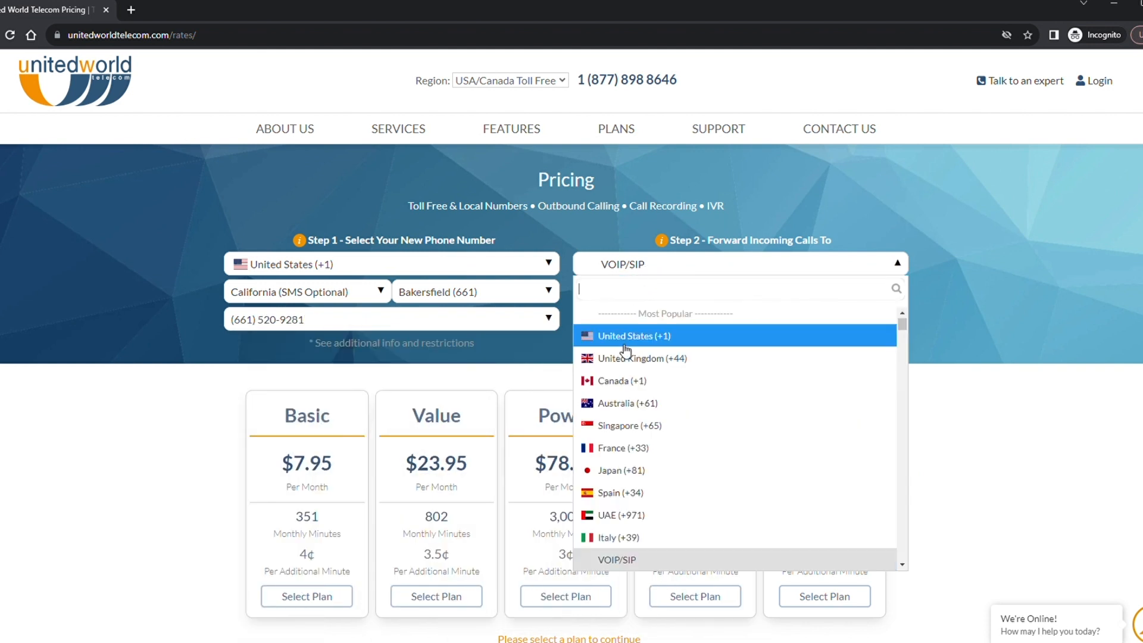
{"action": "left_click", "coordinate": [632, 335]}
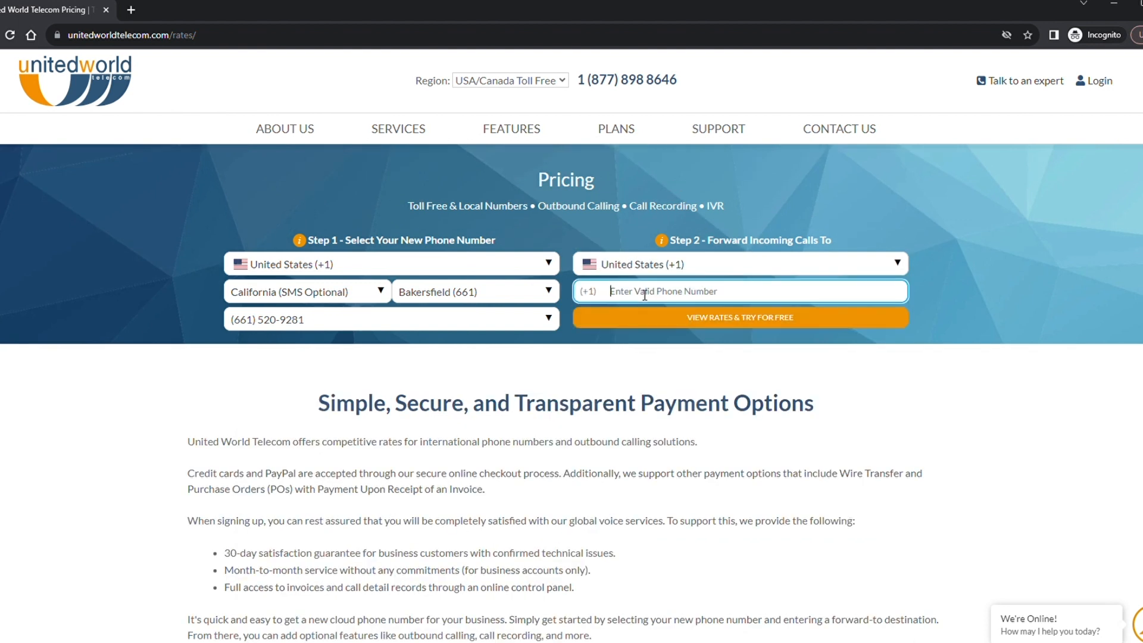
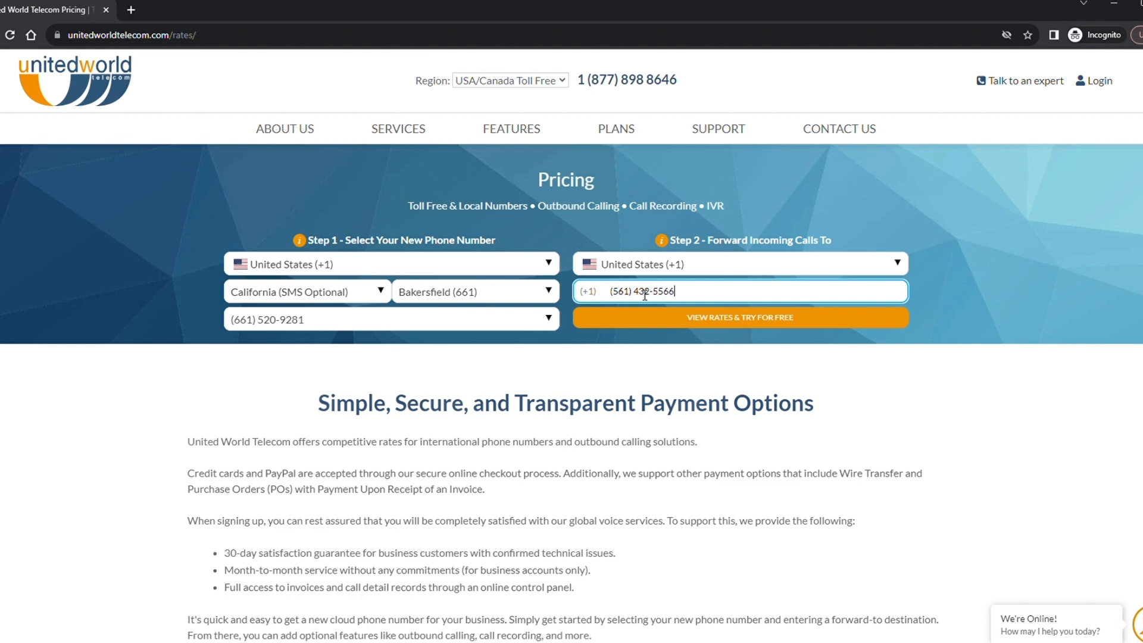
{"action": "left_click", "coordinate": [739, 317]}
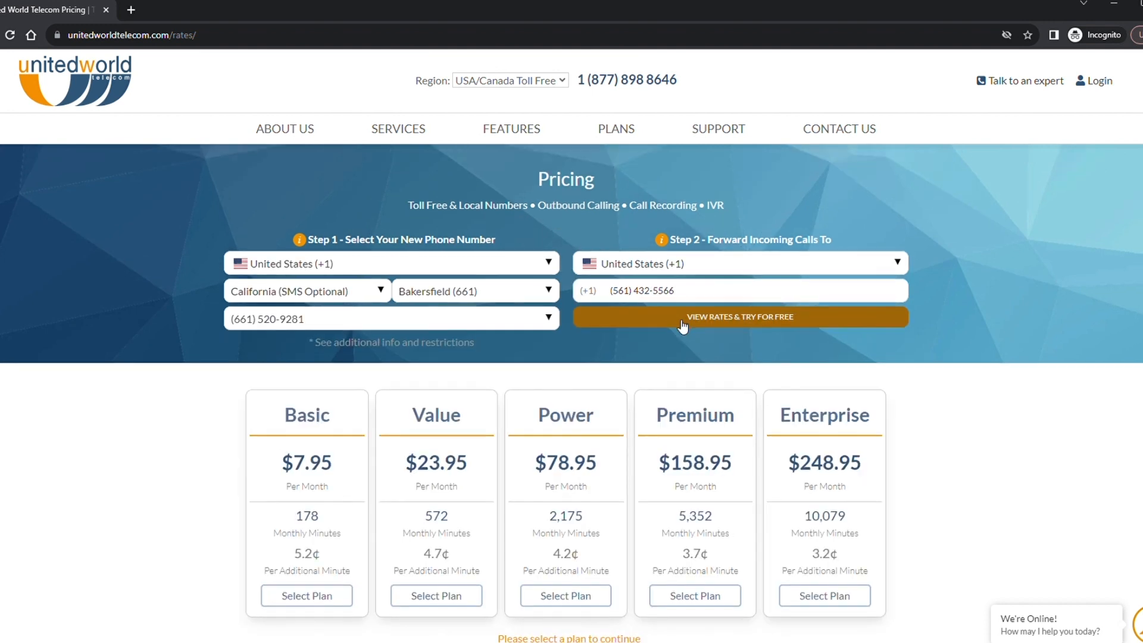
Step: Select the Value tier plan and scroll to the contact form
{"action": "scroll", "scroll_direction": "down", "scroll_amount": 3}
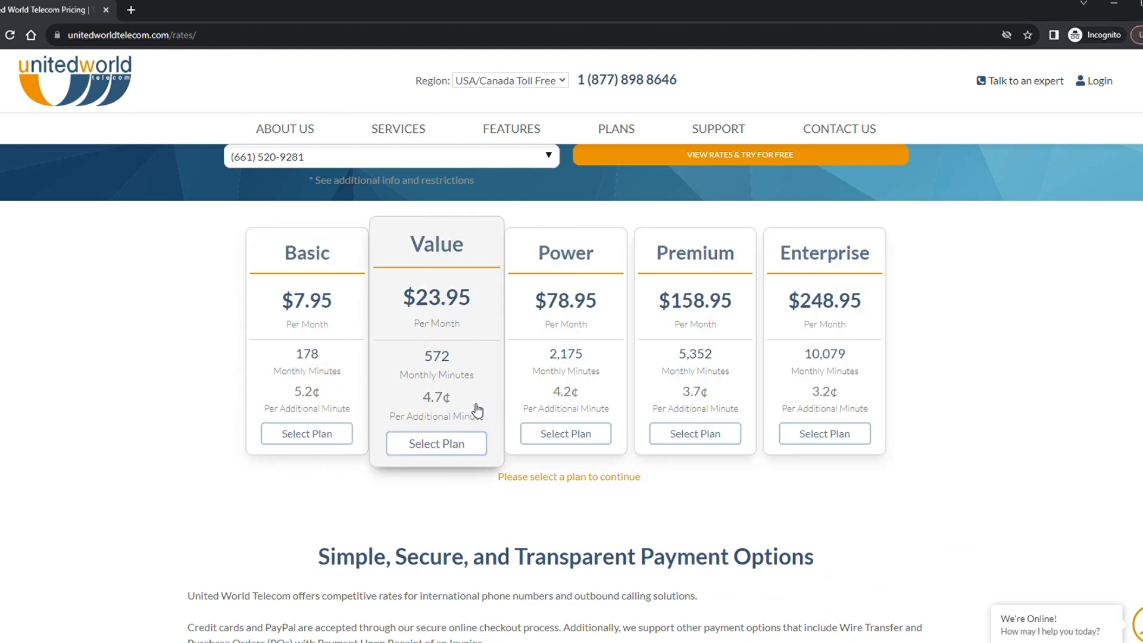
{"action": "left_click", "coordinate": [435, 443]}
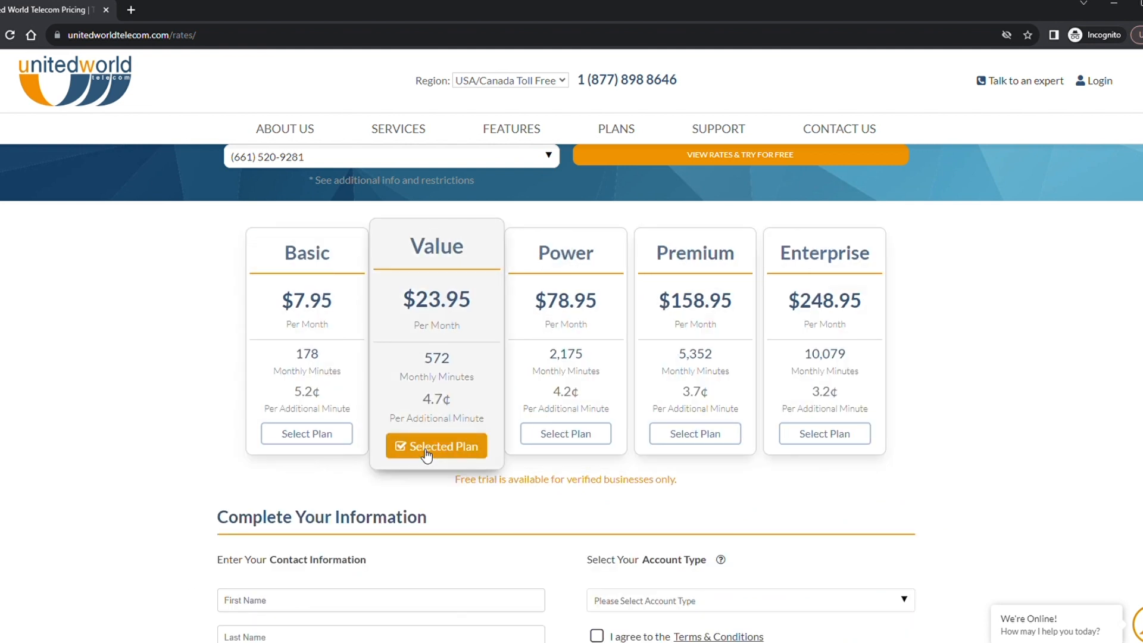
{"action": "scroll", "scroll_direction": "down", "scroll_amount": 3}
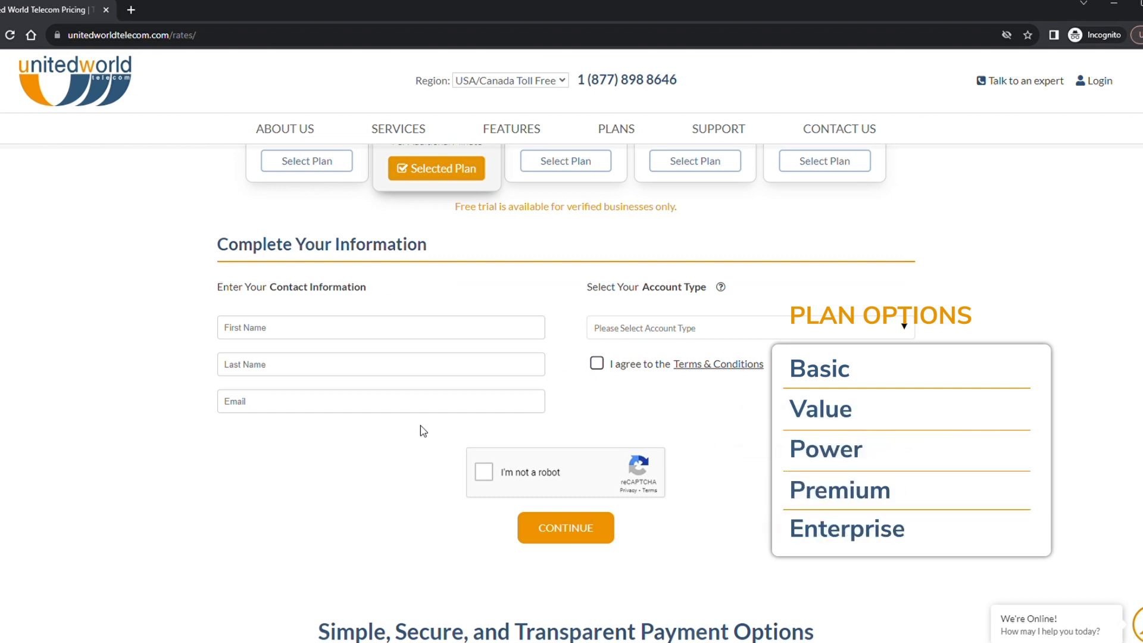
Step: Fill in the contact name Steve and the email address
{"action": "left_click", "coordinate": [380, 327]}
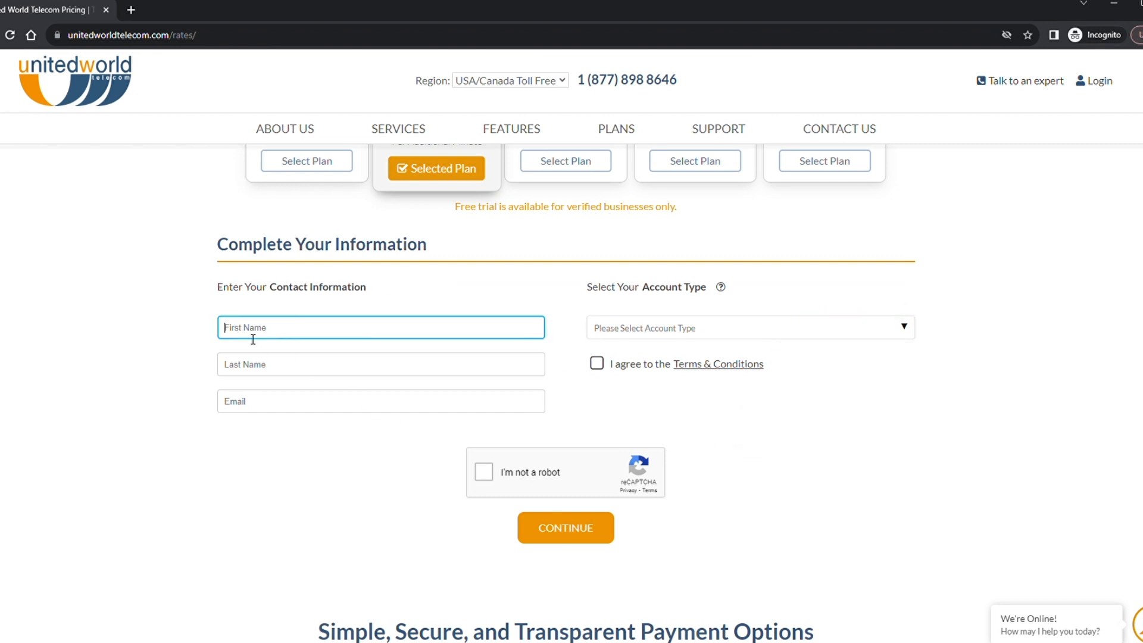
{"action": "type", "text": "Steve"}
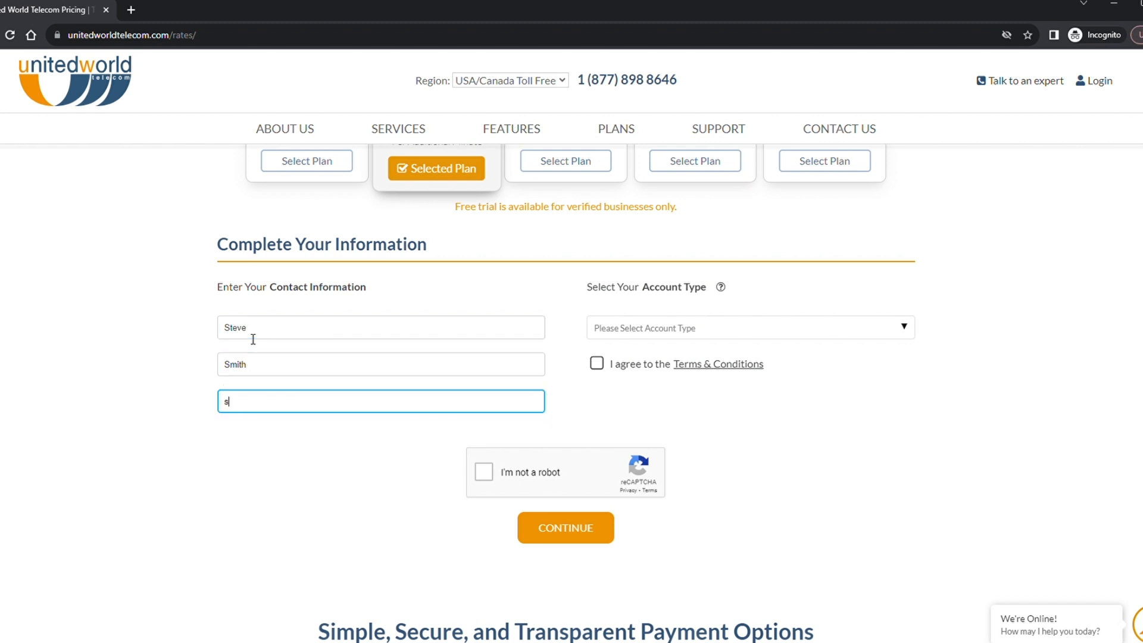
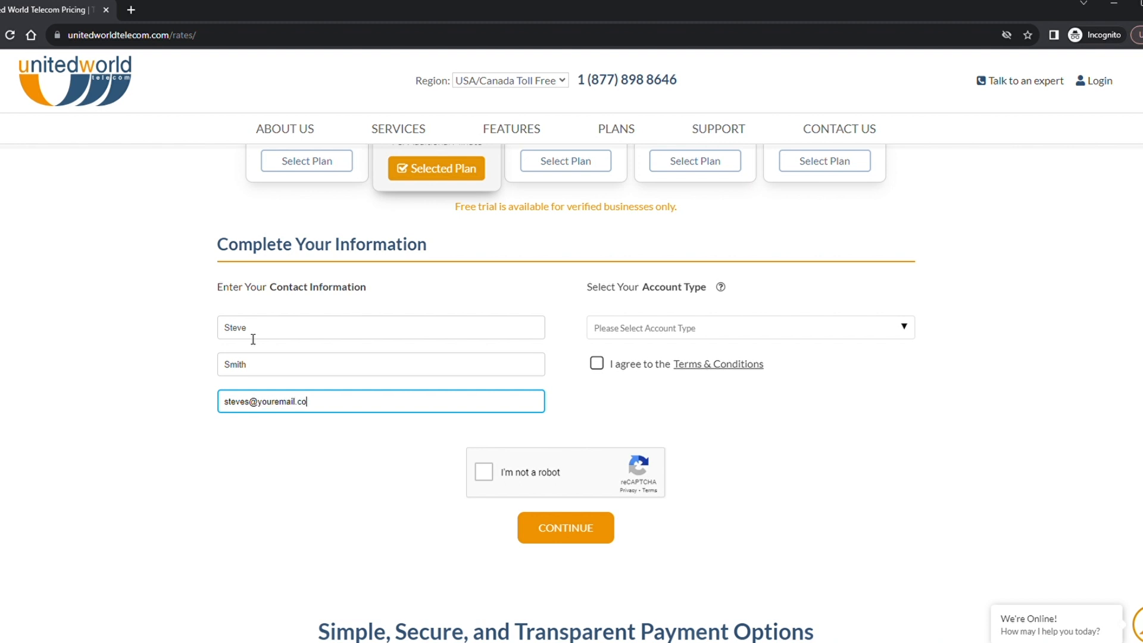
Step: Set account type to Business, agree to Terms & Conditions, and tick 'I'm not a robot'
{"action": "left_click", "coordinate": [749, 327]}
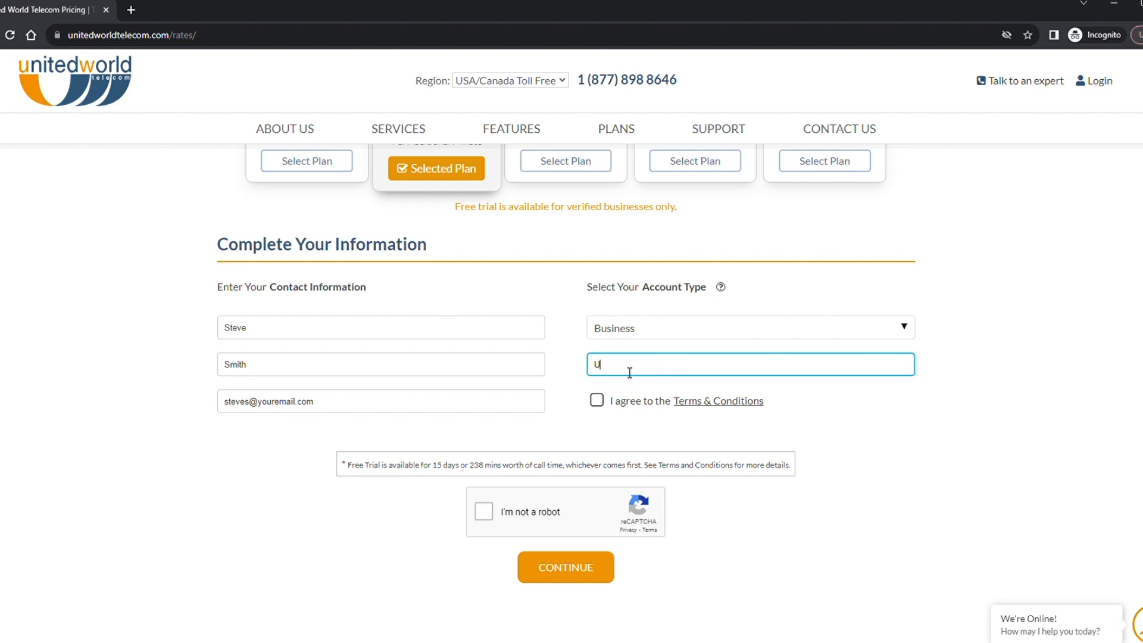
{"action": "left_click", "coordinate": [596, 400]}
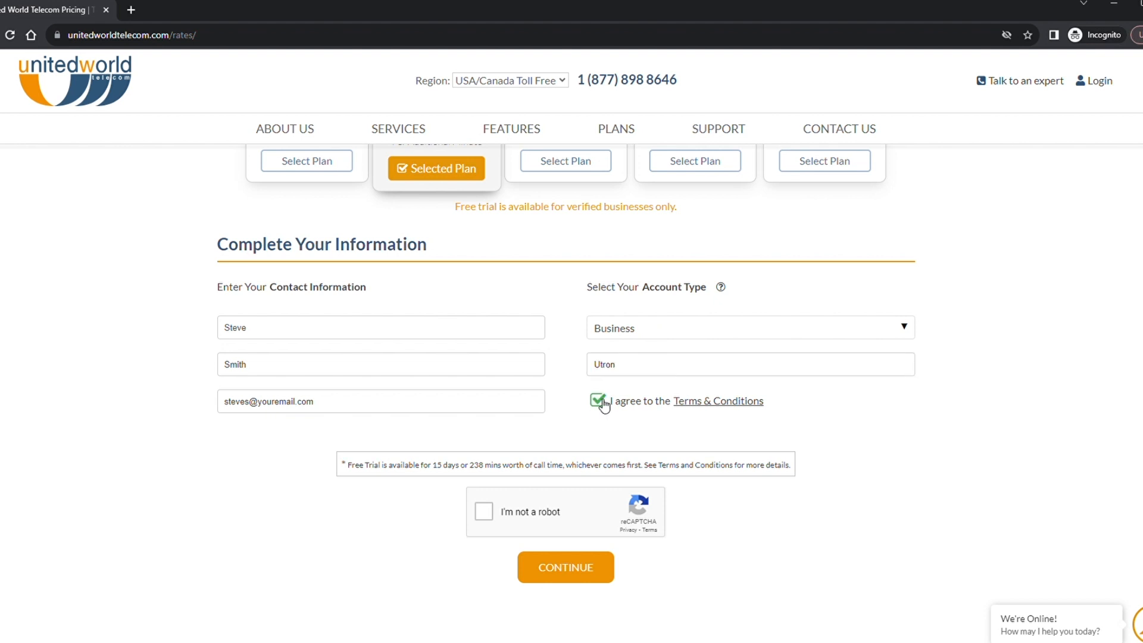
{"action": "left_click", "coordinate": [484, 511]}
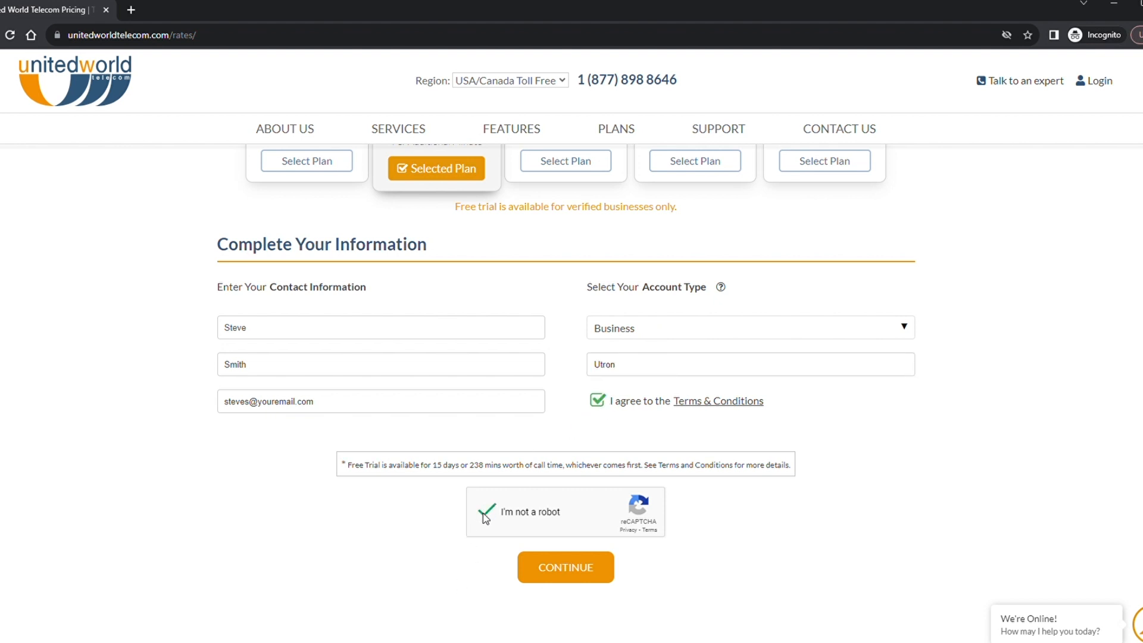
Step: Continue to optional features and add Rollover and Call Recording
{"action": "left_click", "coordinate": [565, 568]}
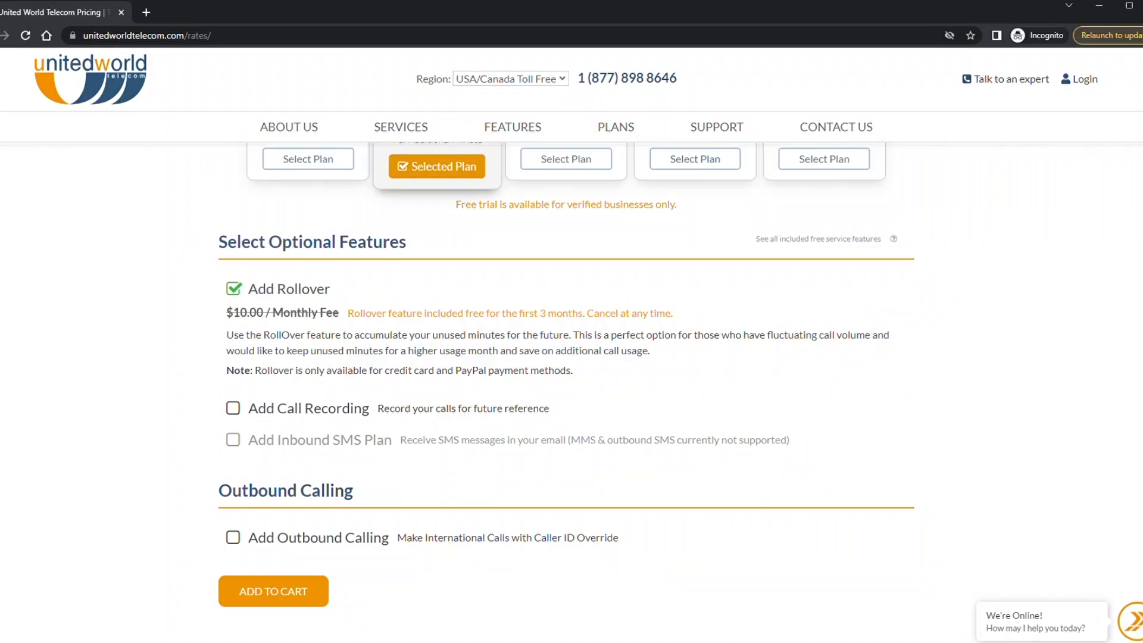
{"action": "left_click", "coordinate": [233, 289]}
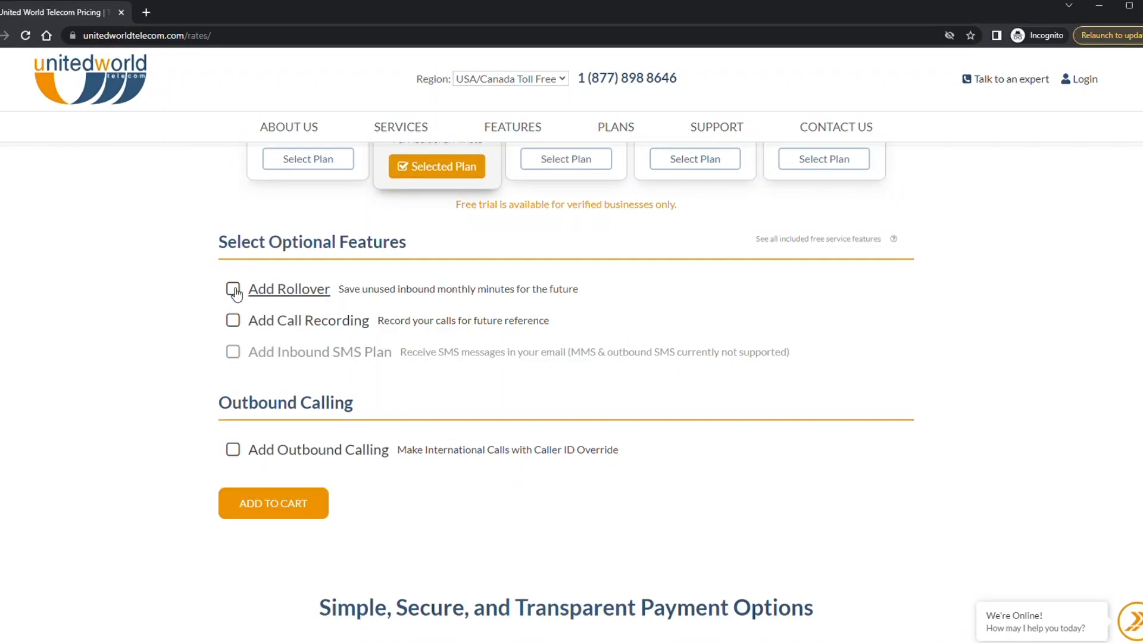
{"action": "left_click", "coordinate": [233, 289]}
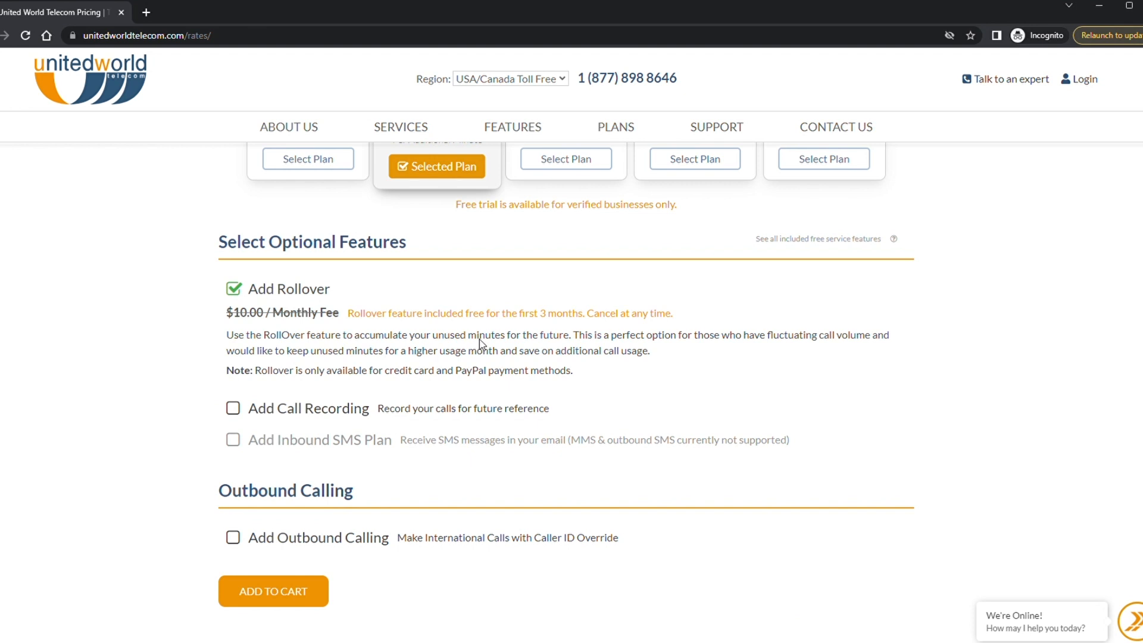
{"action": "scroll", "scroll_direction": "down", "scroll_amount": 3}
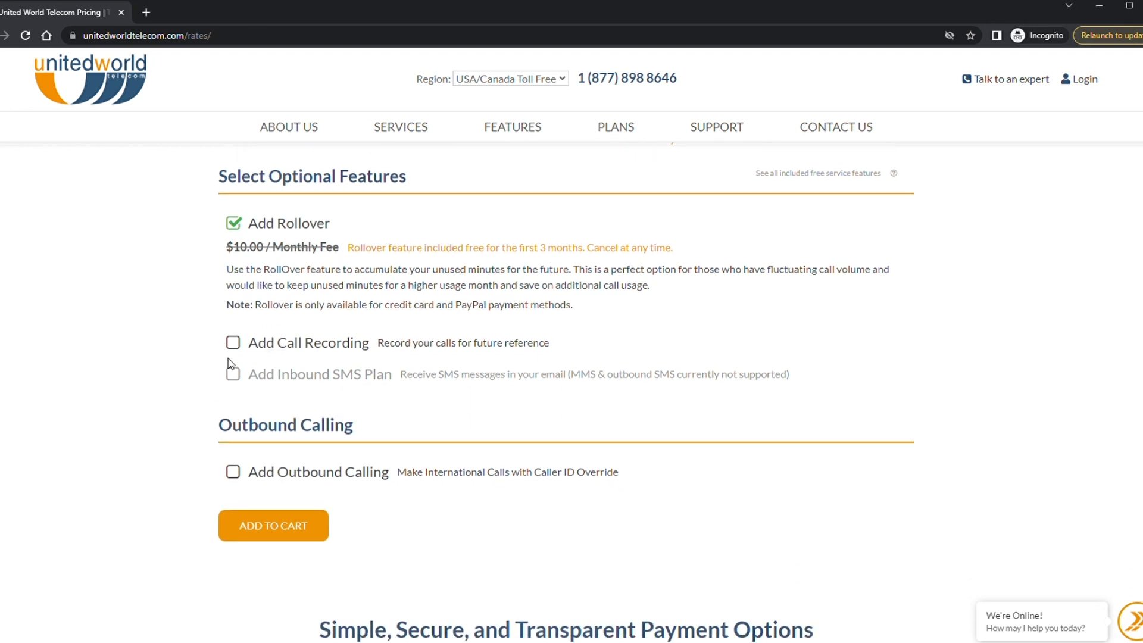
{"action": "left_click", "coordinate": [232, 342]}
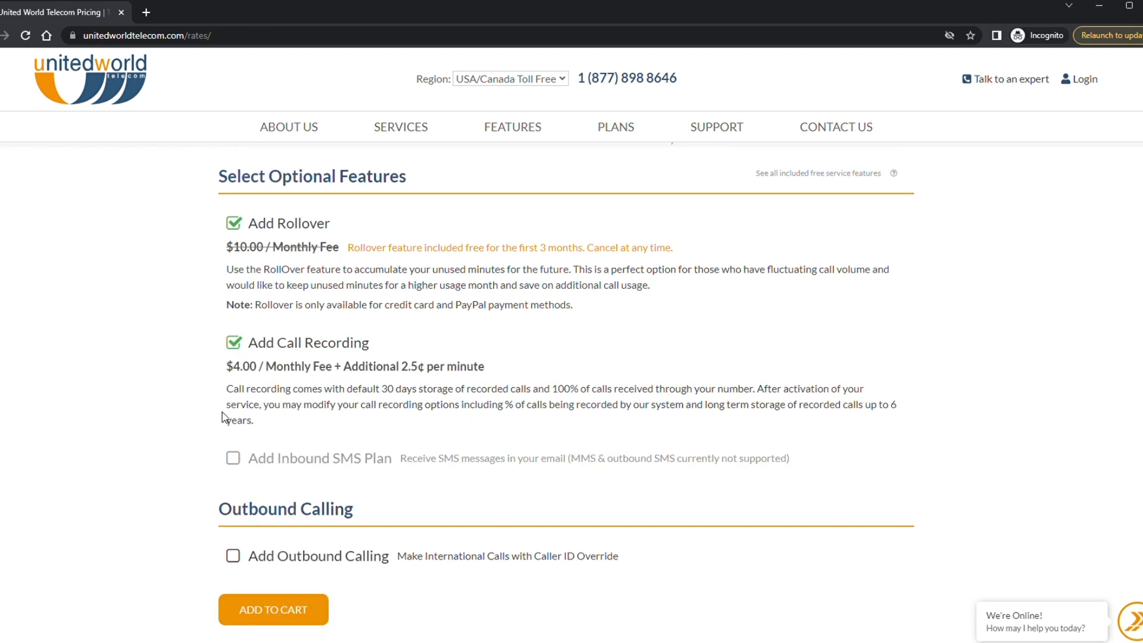
{"action": "mouse_move", "coordinate": [165, 371]}
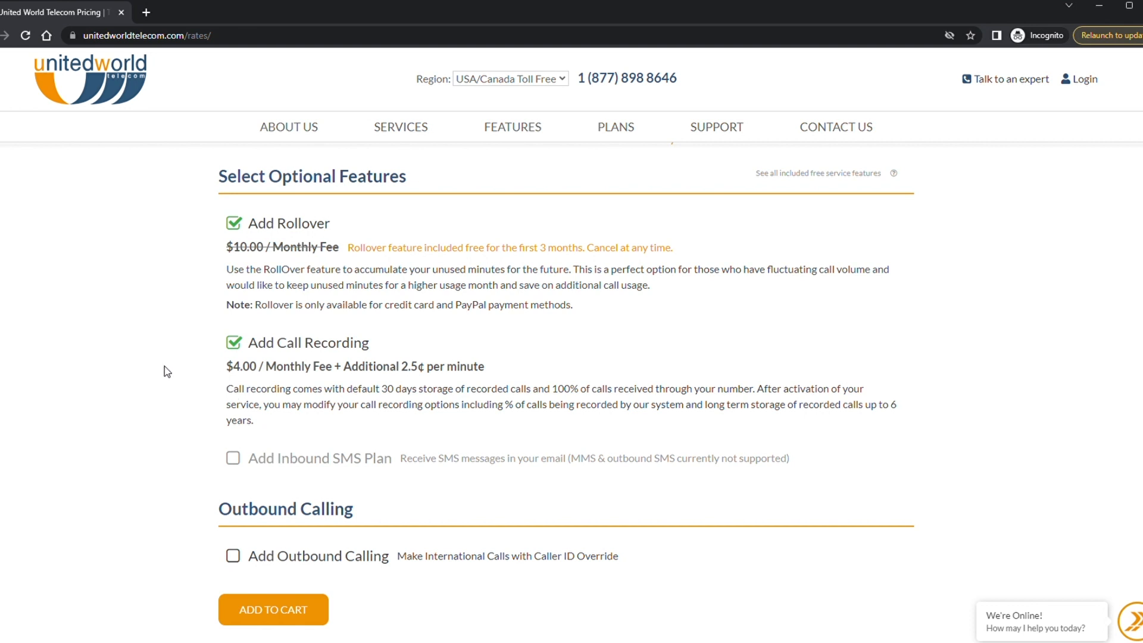
Step: Add Outbound Calling and select the Outbound Value plan
{"action": "scroll", "scroll_direction": "down", "scroll_amount": 3}
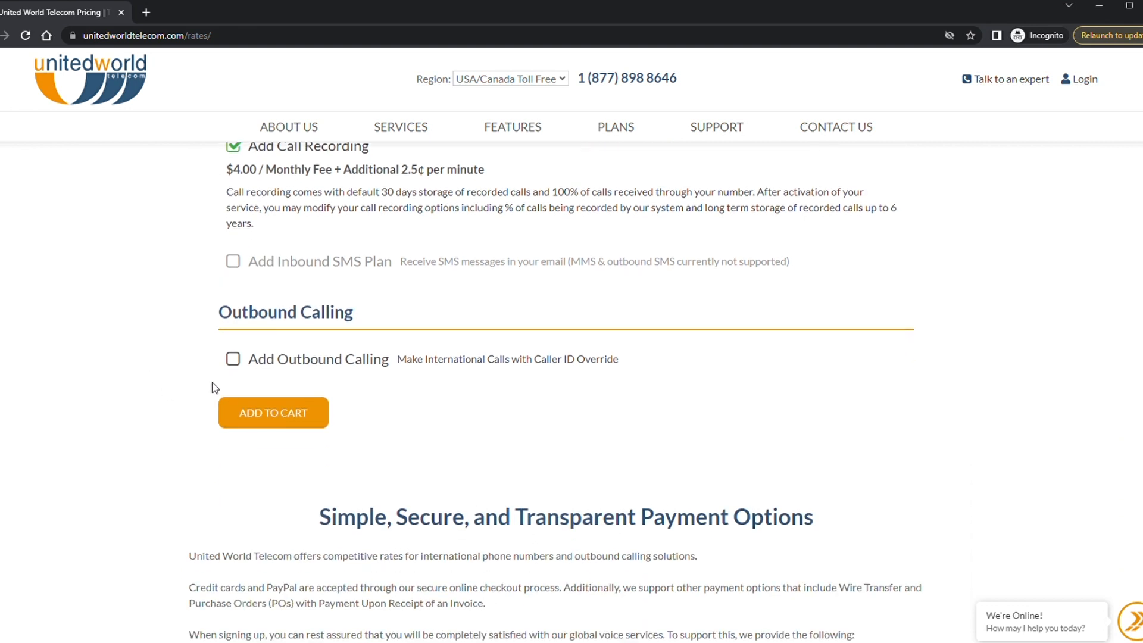
{"action": "left_click", "coordinate": [232, 358]}
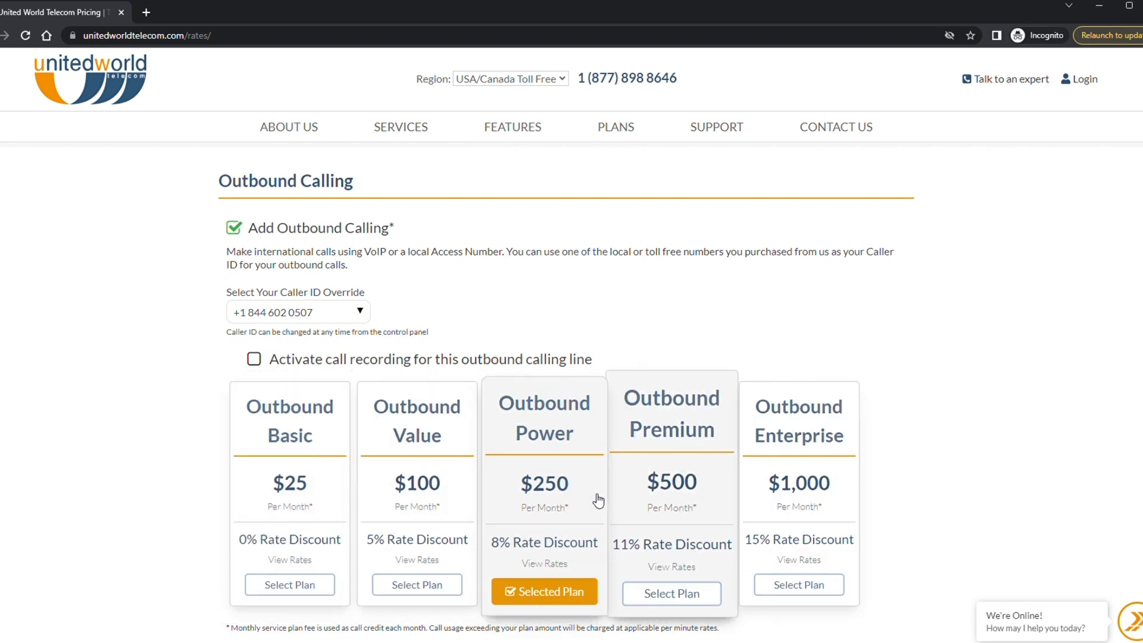
{"action": "left_click", "coordinate": [416, 584]}
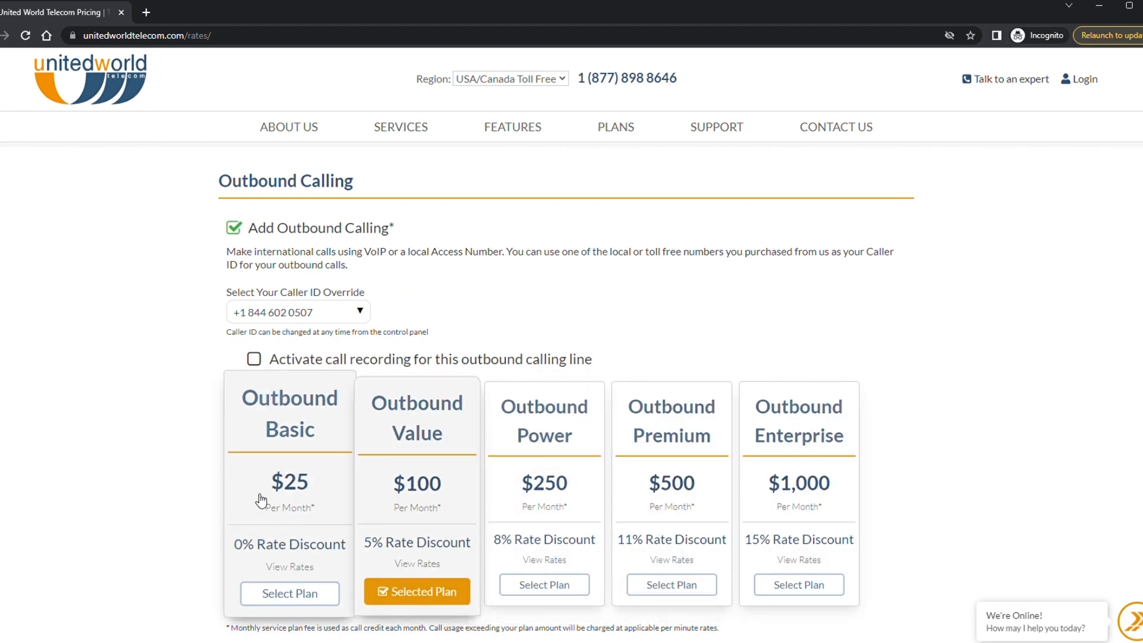
{"action": "scroll", "scroll_direction": "down", "scroll_amount": 3}
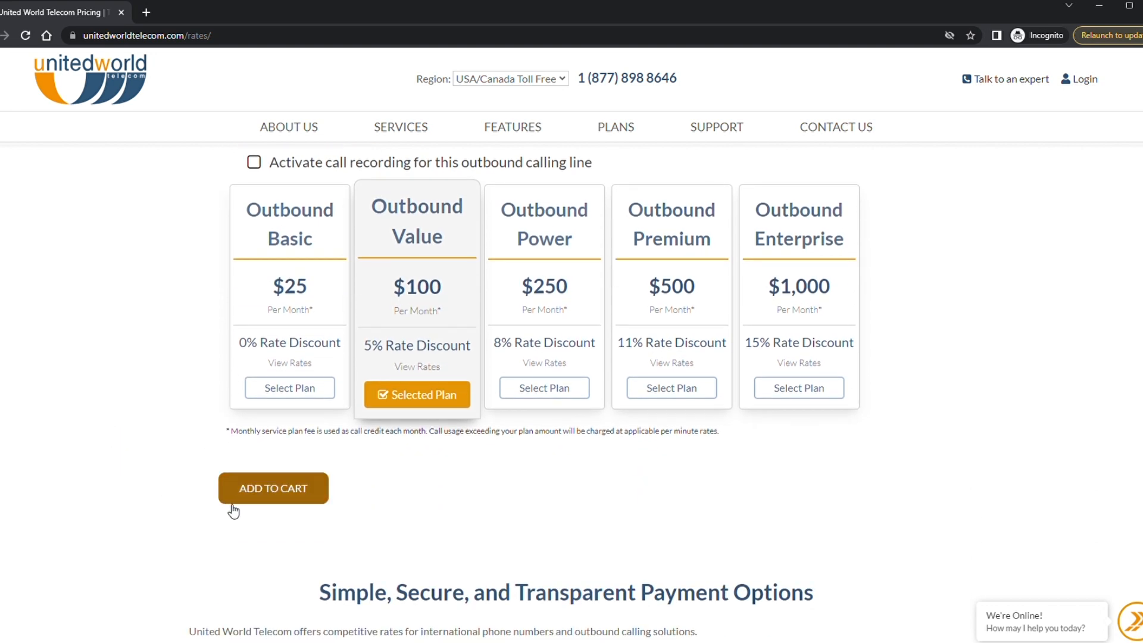
Step: Add the order to the cart and toggle the Anaheim number's free trial
{"action": "left_click", "coordinate": [273, 487]}
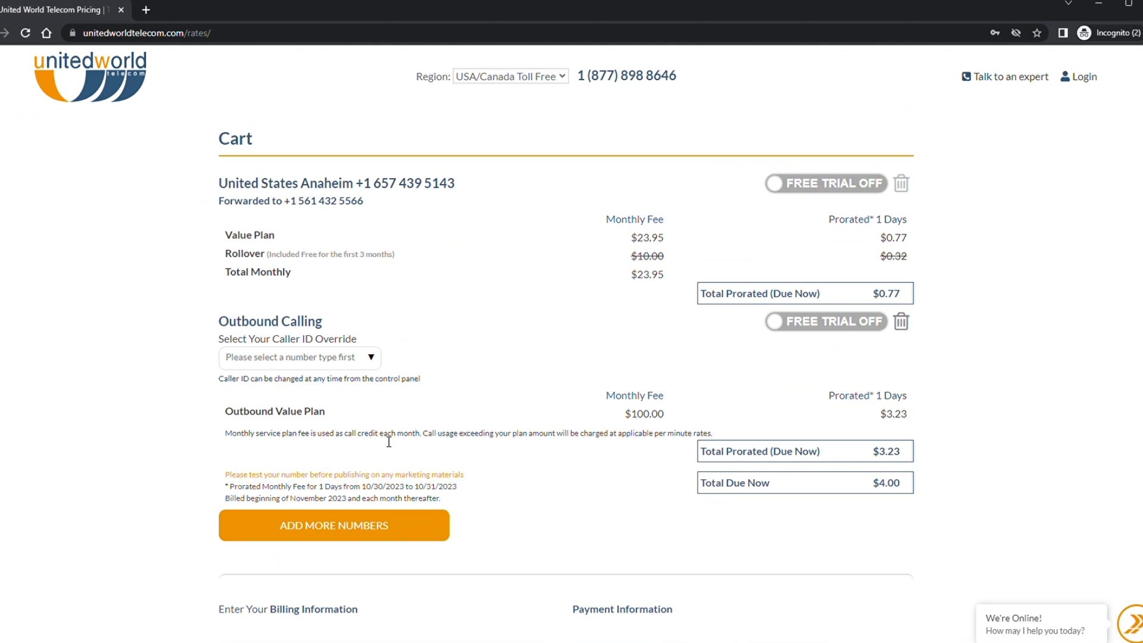
{"action": "mouse_move", "coordinate": [815, 189]}
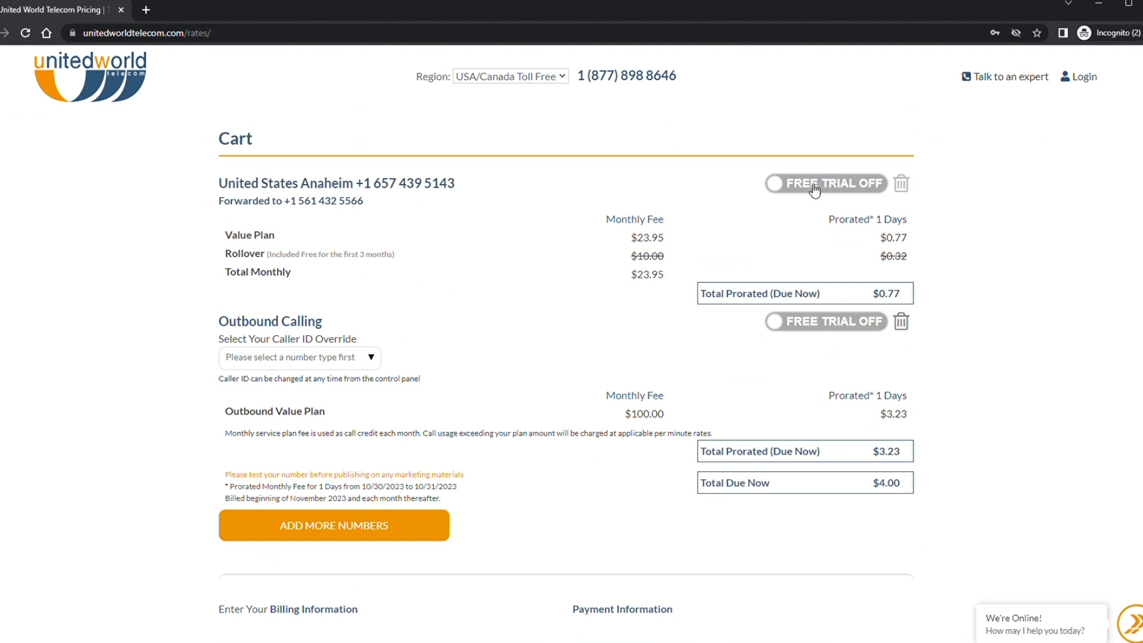
{"action": "left_click", "coordinate": [825, 183]}
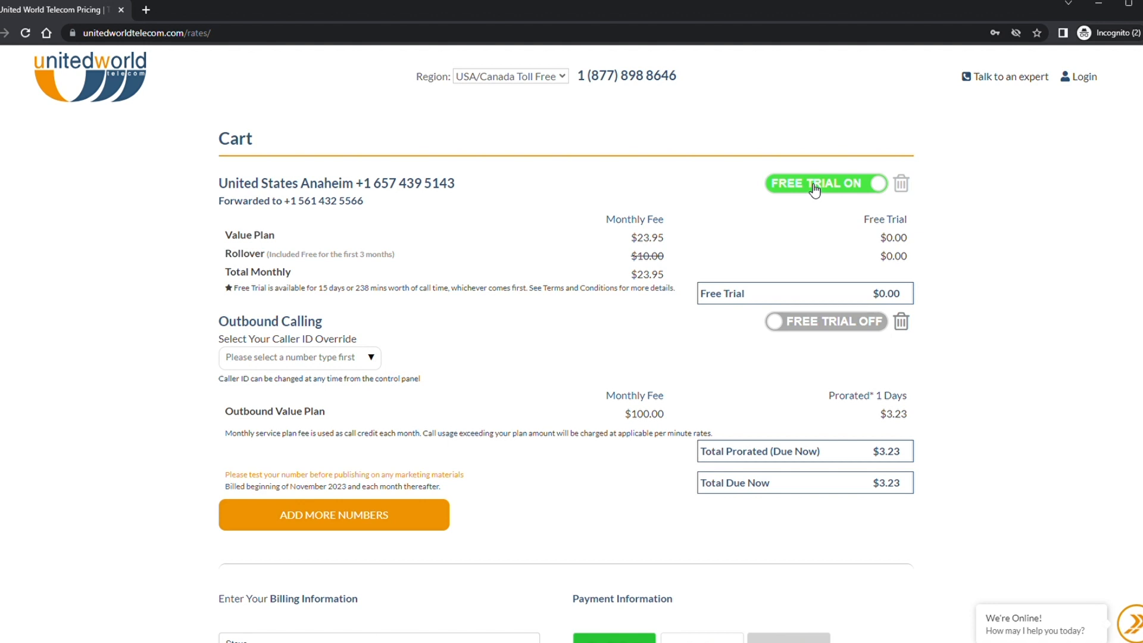
{"action": "left_click", "coordinate": [826, 183]}
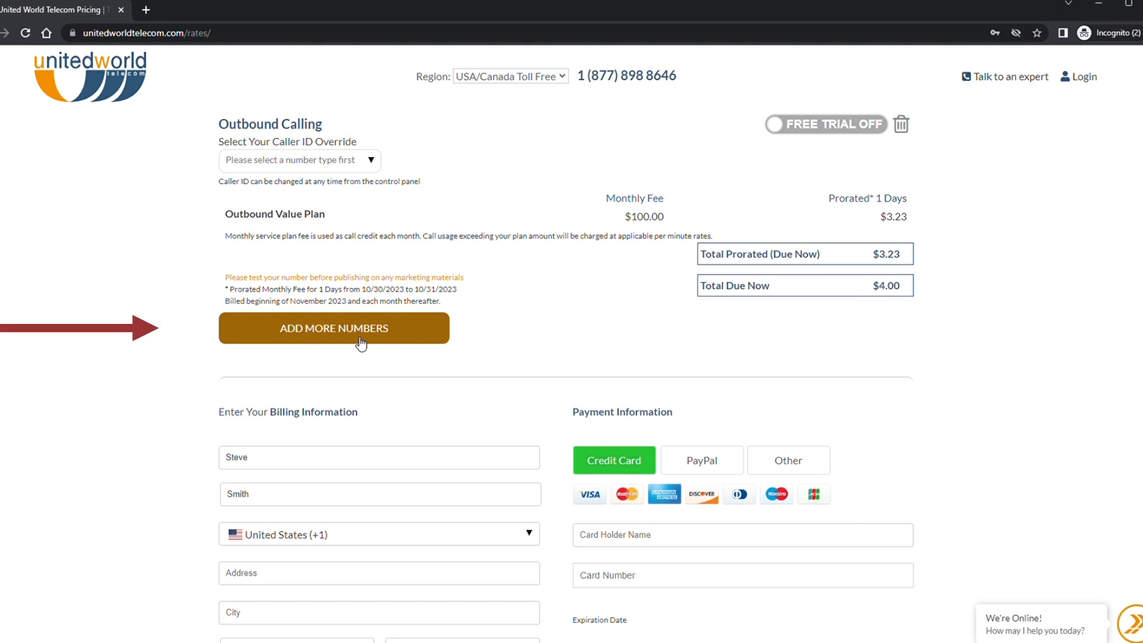
Step: Enter billing address 123 Main Street, Lake Worth, Florida, zip 33467
{"action": "scroll", "scroll_direction": "down", "scroll_amount": 3}
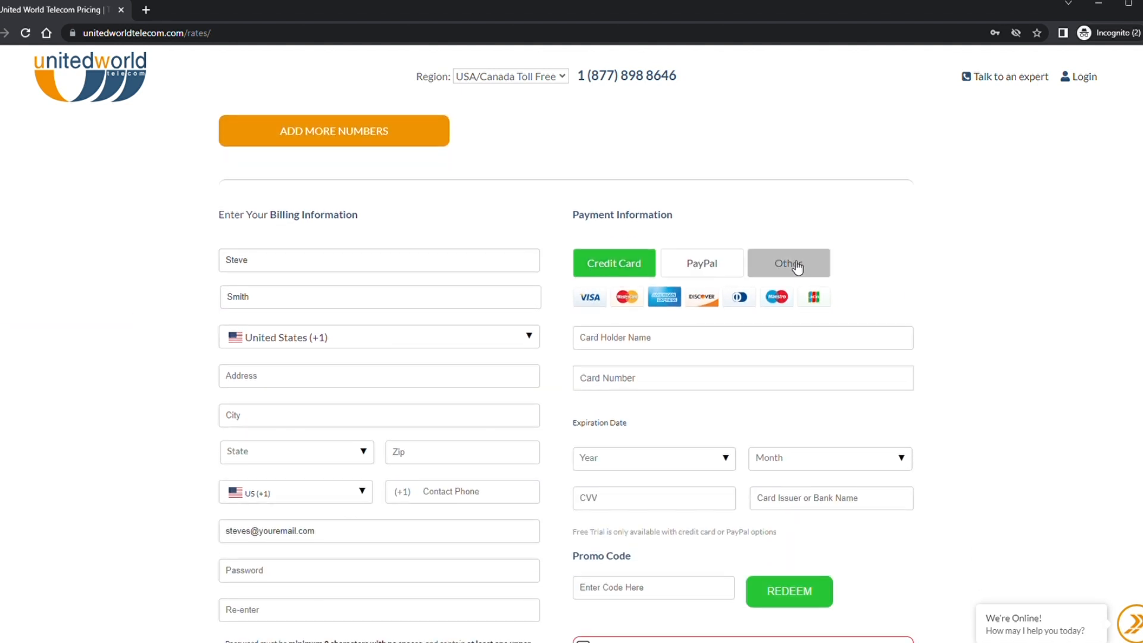
{"action": "left_click", "coordinate": [378, 376]}
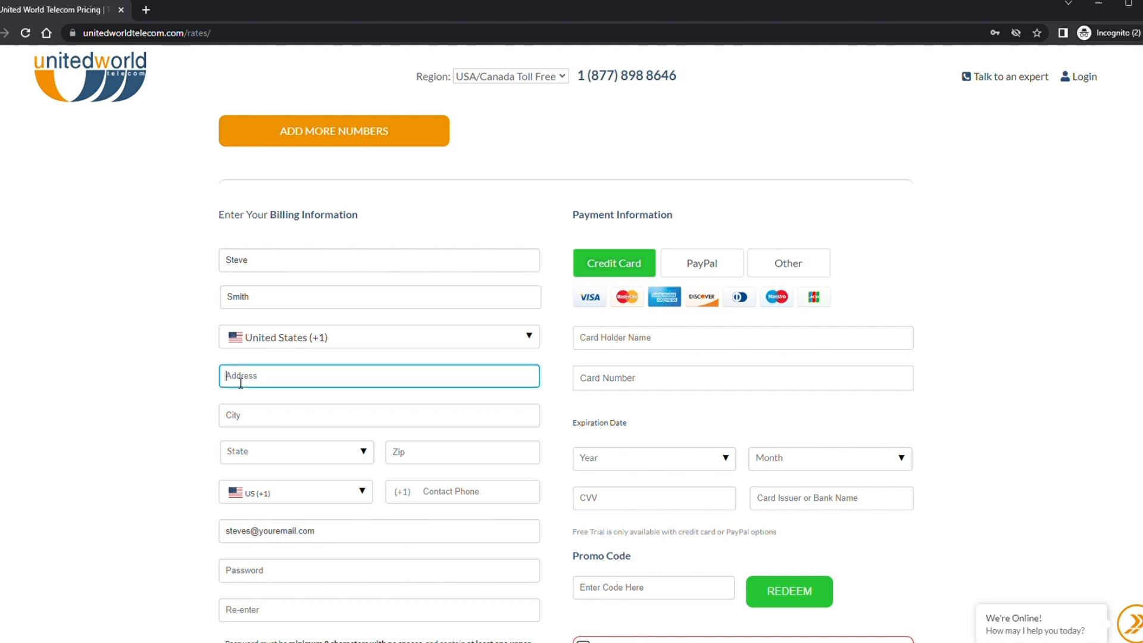
{"action": "type", "text": "123,Ma"}
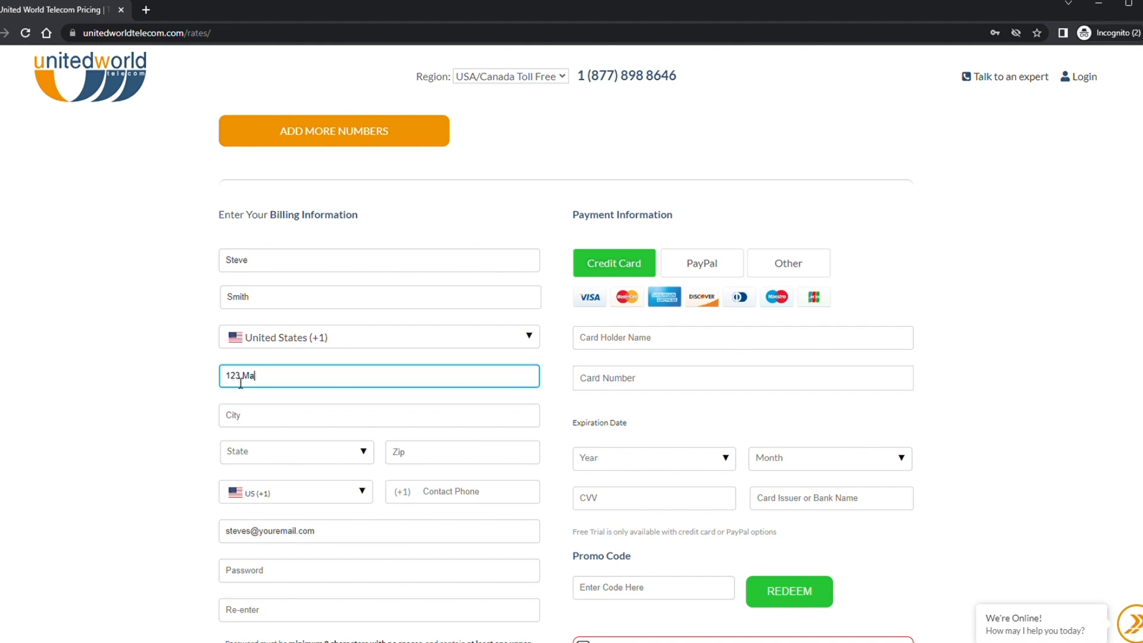
{"action": "type", "text": "in Street"}
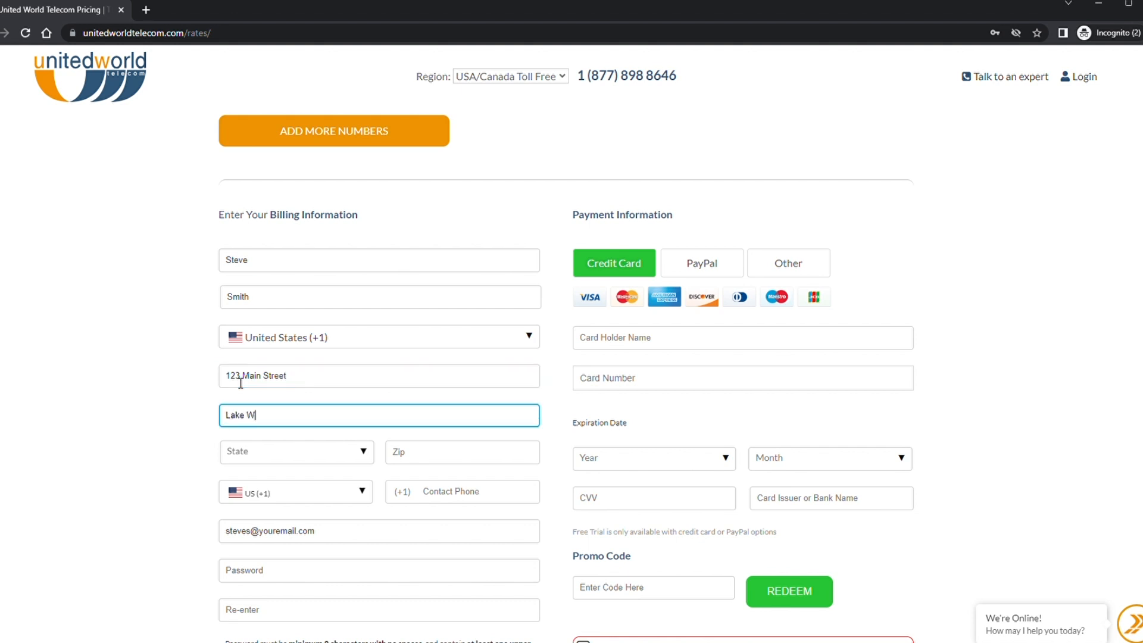
{"action": "type", "text": "orth"}
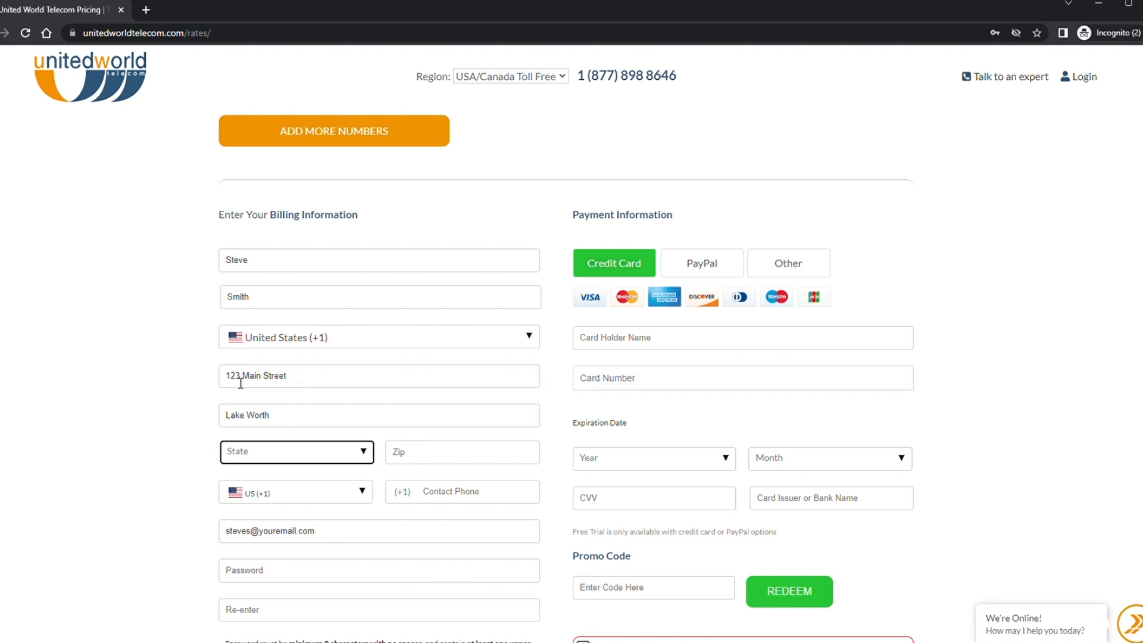
{"action": "left_click", "coordinate": [296, 451]}
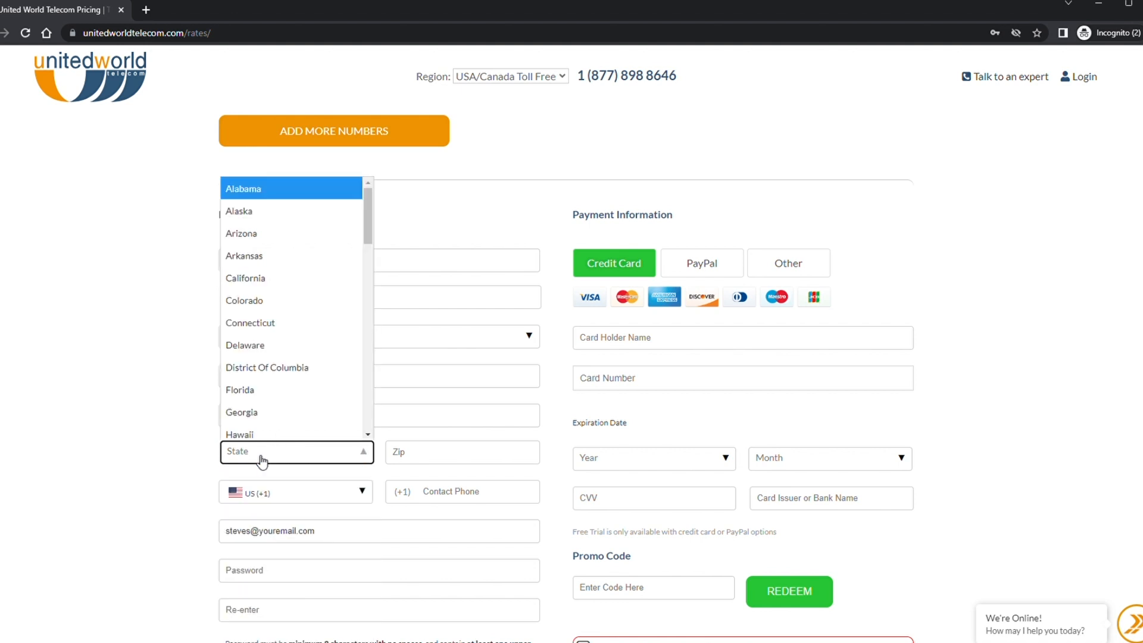
{"action": "left_click", "coordinate": [239, 390]}
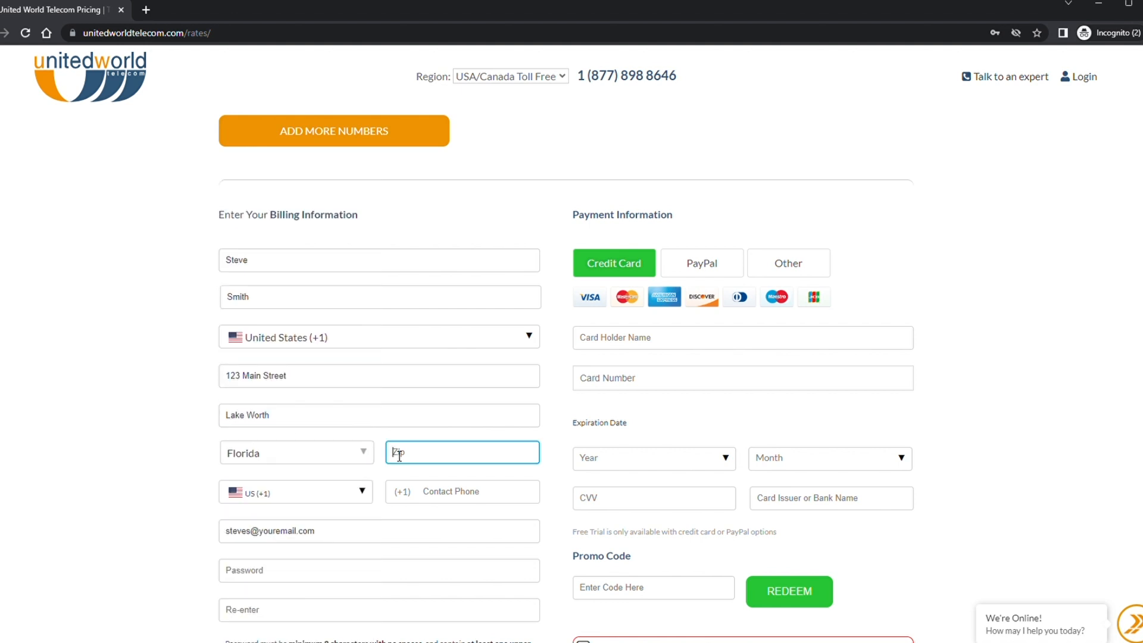
{"action": "type", "text": "33467"}
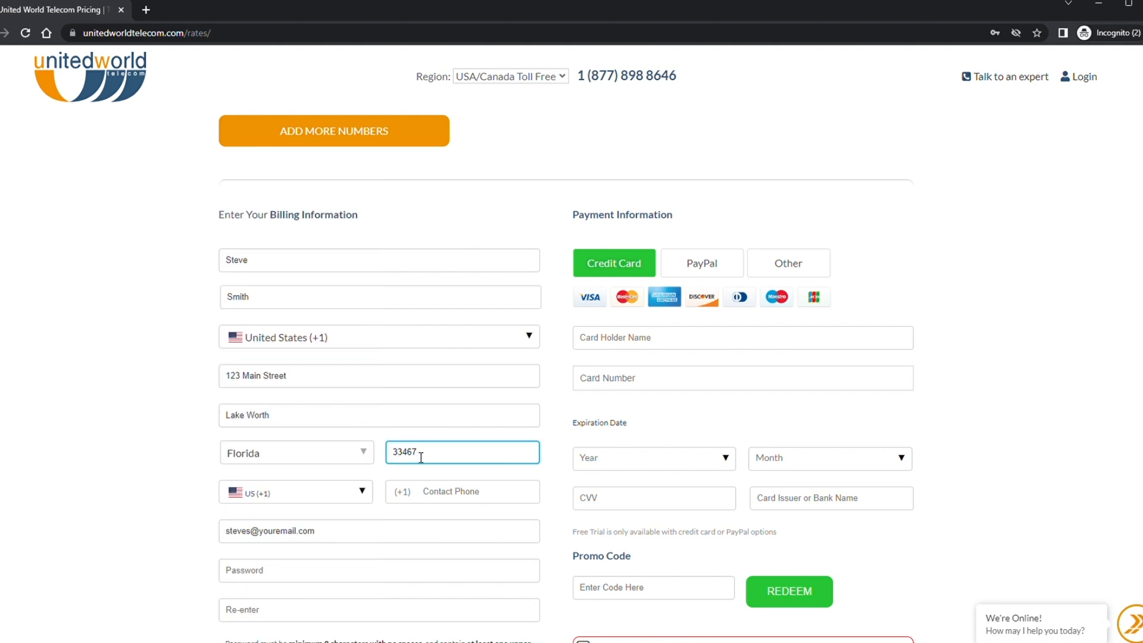
{"action": "mouse_move", "coordinate": [1072, 387]}
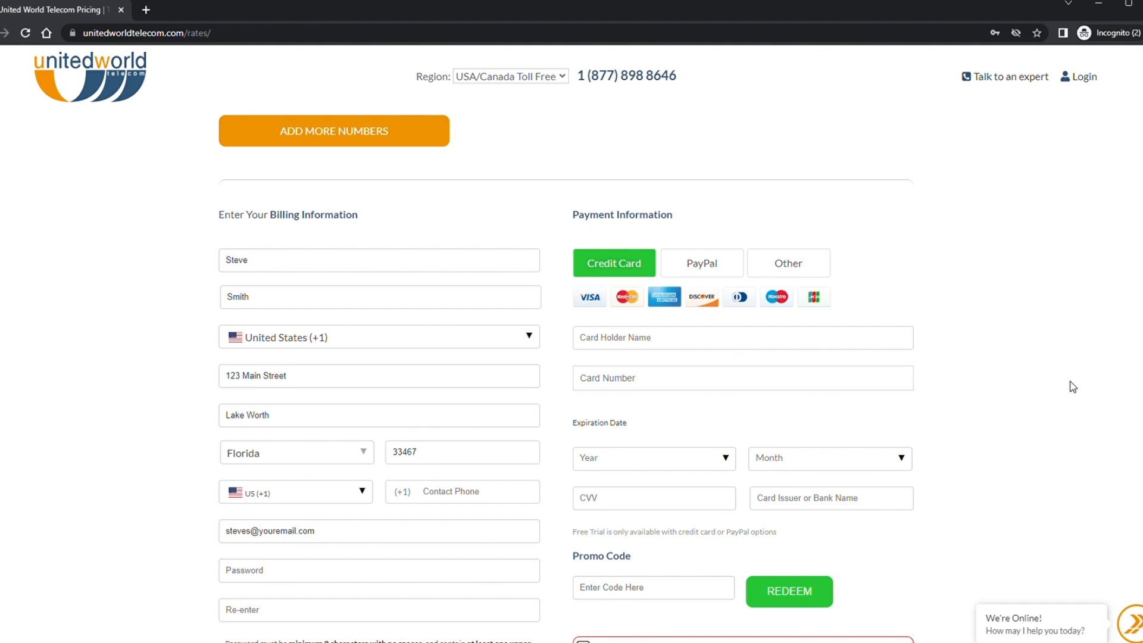
{"action": "scroll", "scroll_direction": "down", "scroll_amount": 3}
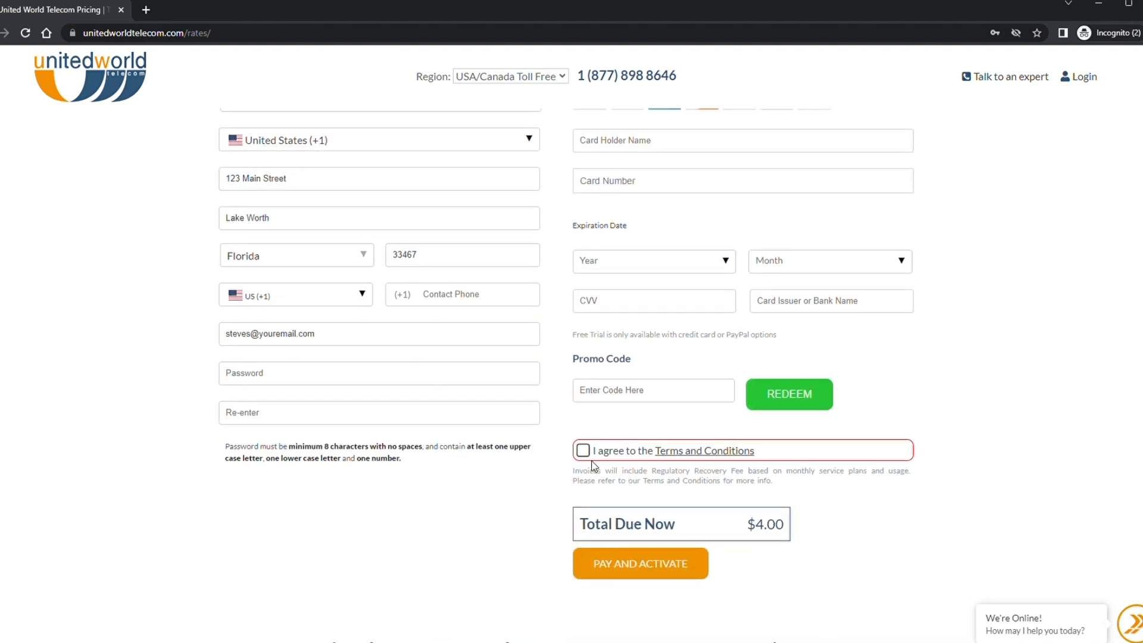
Step: Tick 'I agree to the Terms and Conditions' above Pay and Activate
{"action": "left_click", "coordinate": [582, 450]}
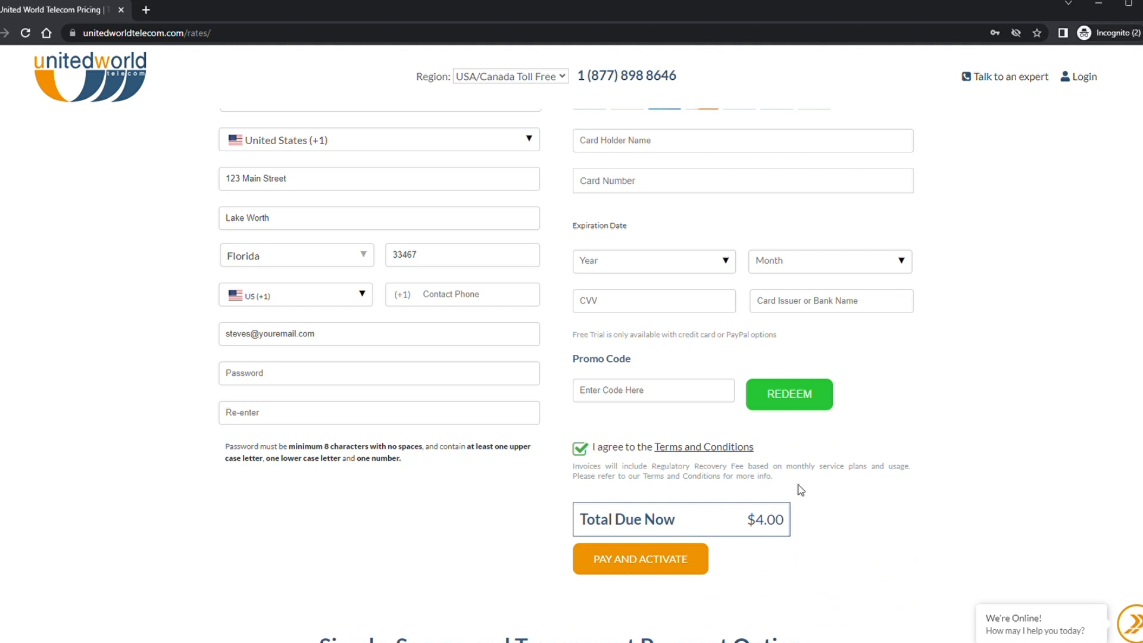
{"action": "left_click", "coordinate": [639, 559]}
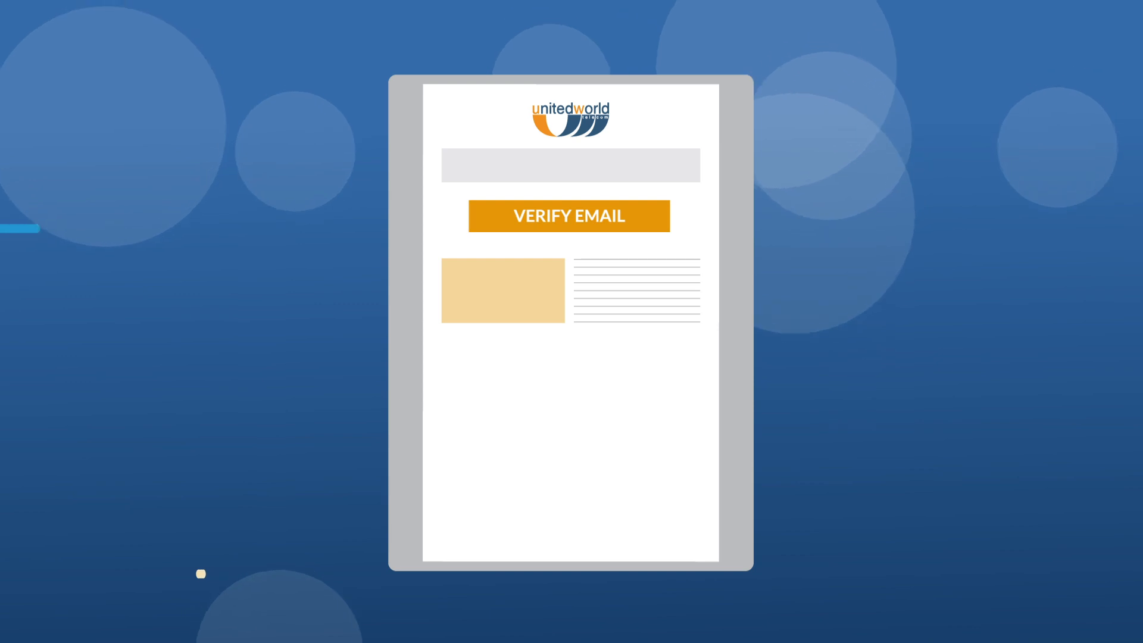
{"action": "left_click", "coordinate": [569, 216]}
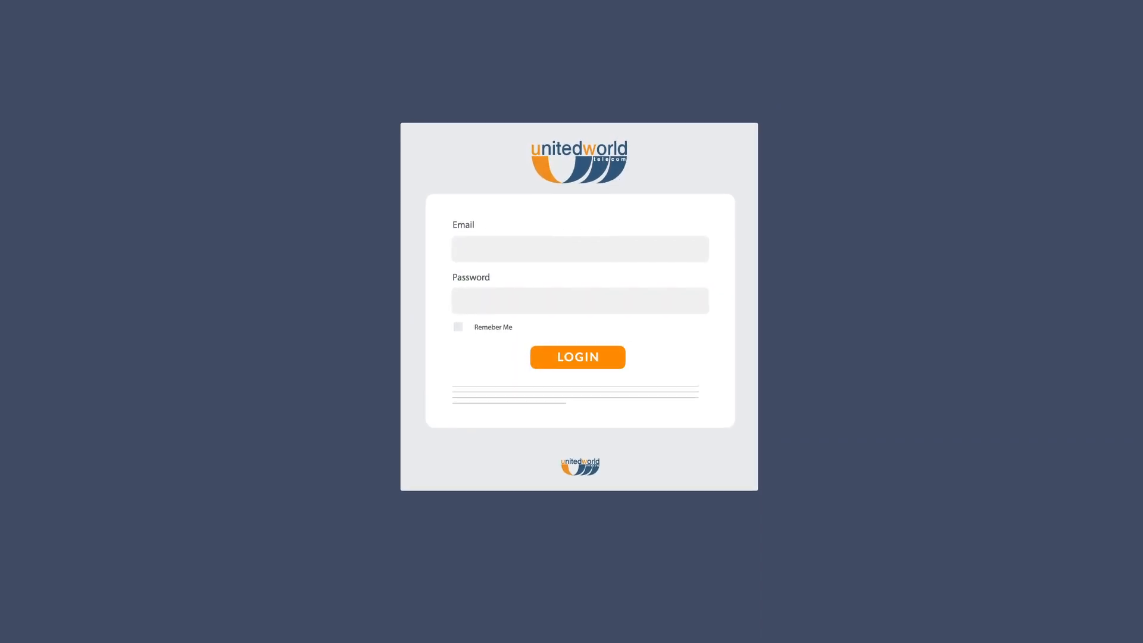
{"action": "left_click", "coordinate": [577, 357]}
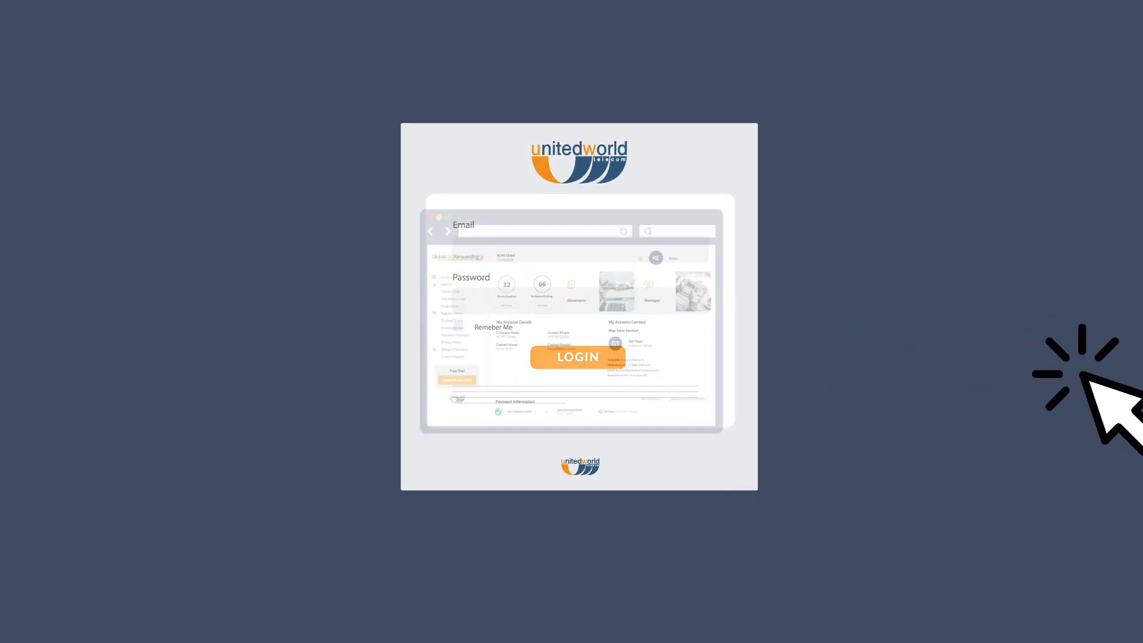